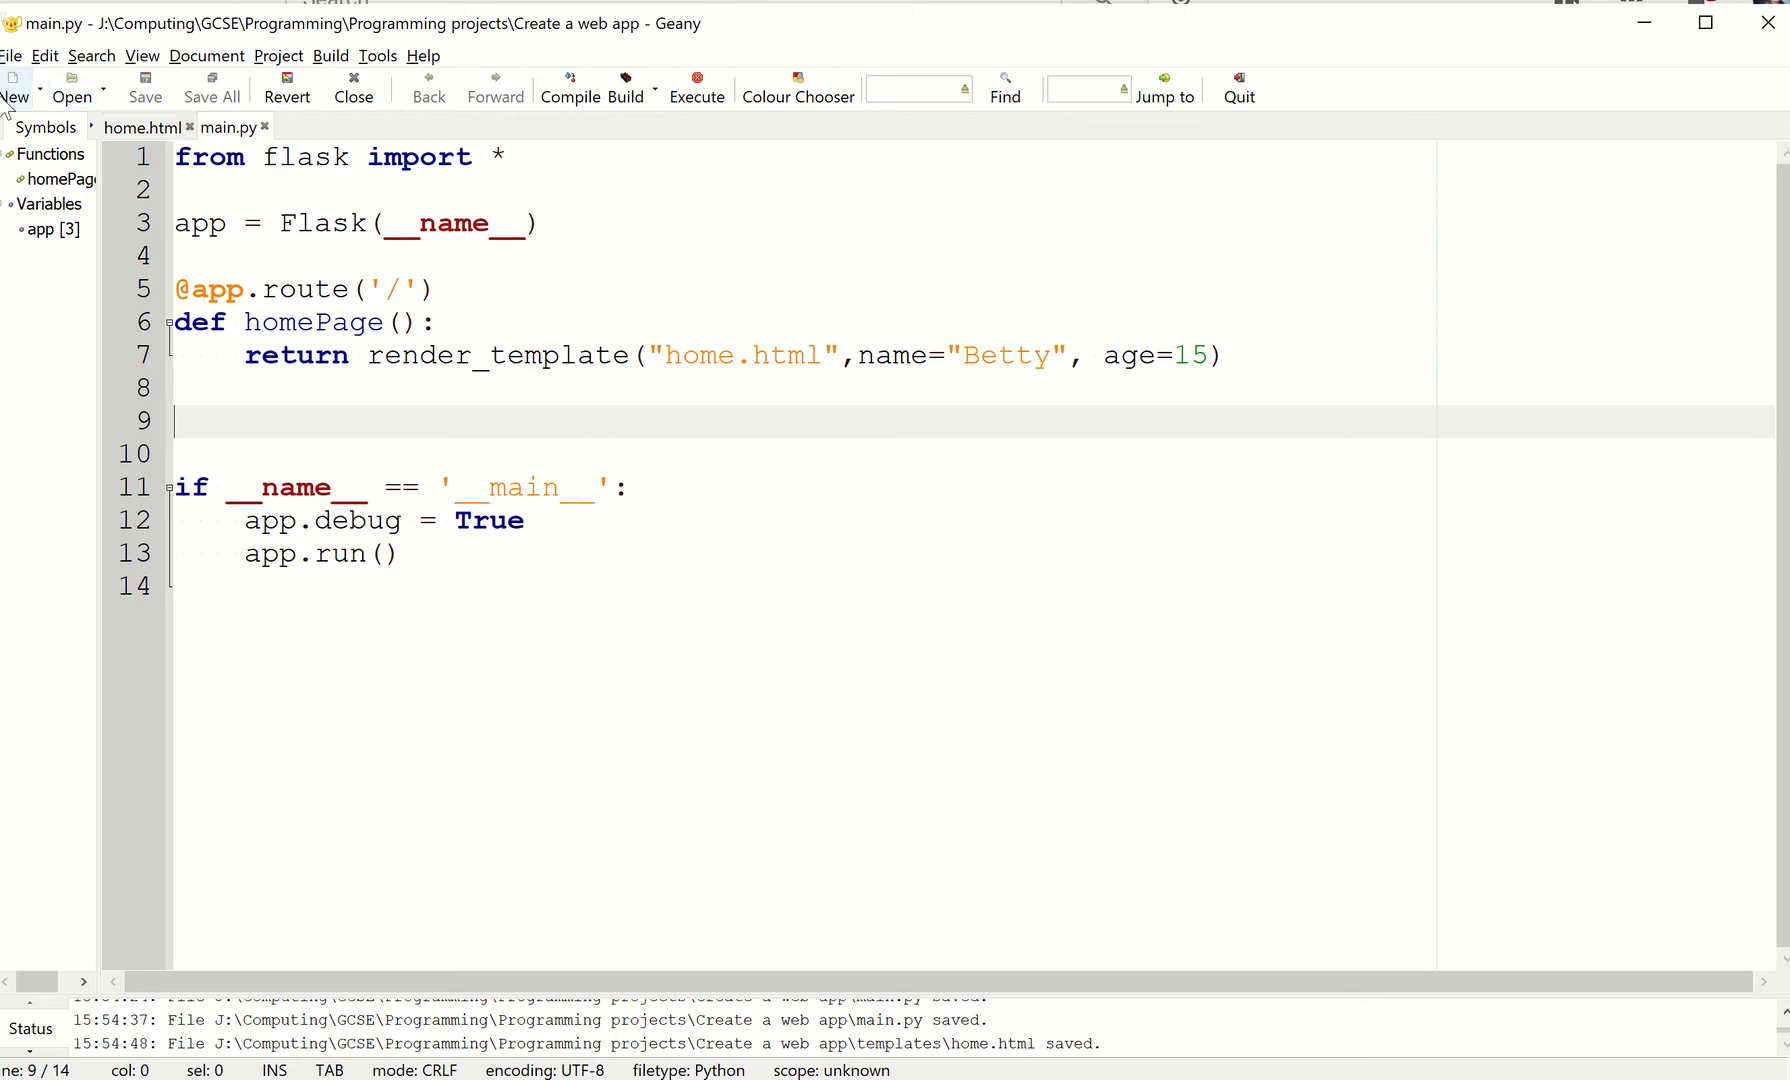
- Create a blank file and start saving it in templates as secondPage.html
left_click(15, 86)
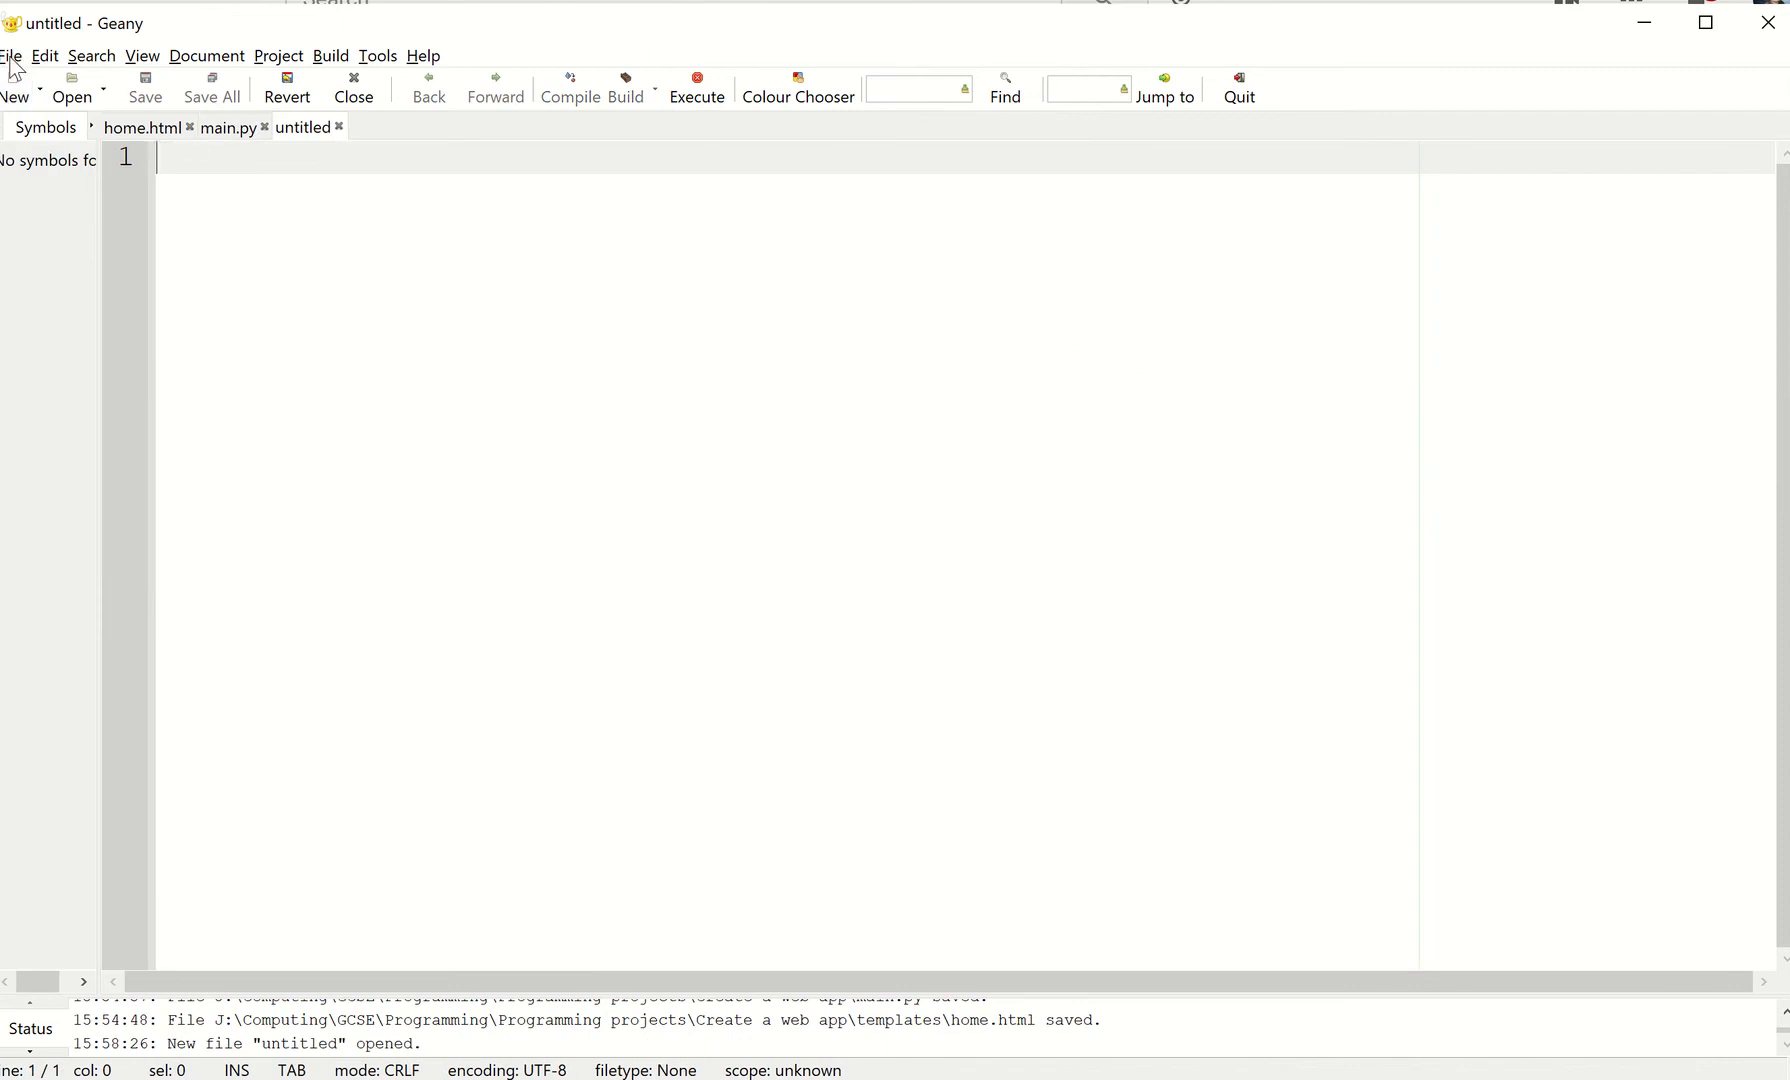
left_click(144, 87)
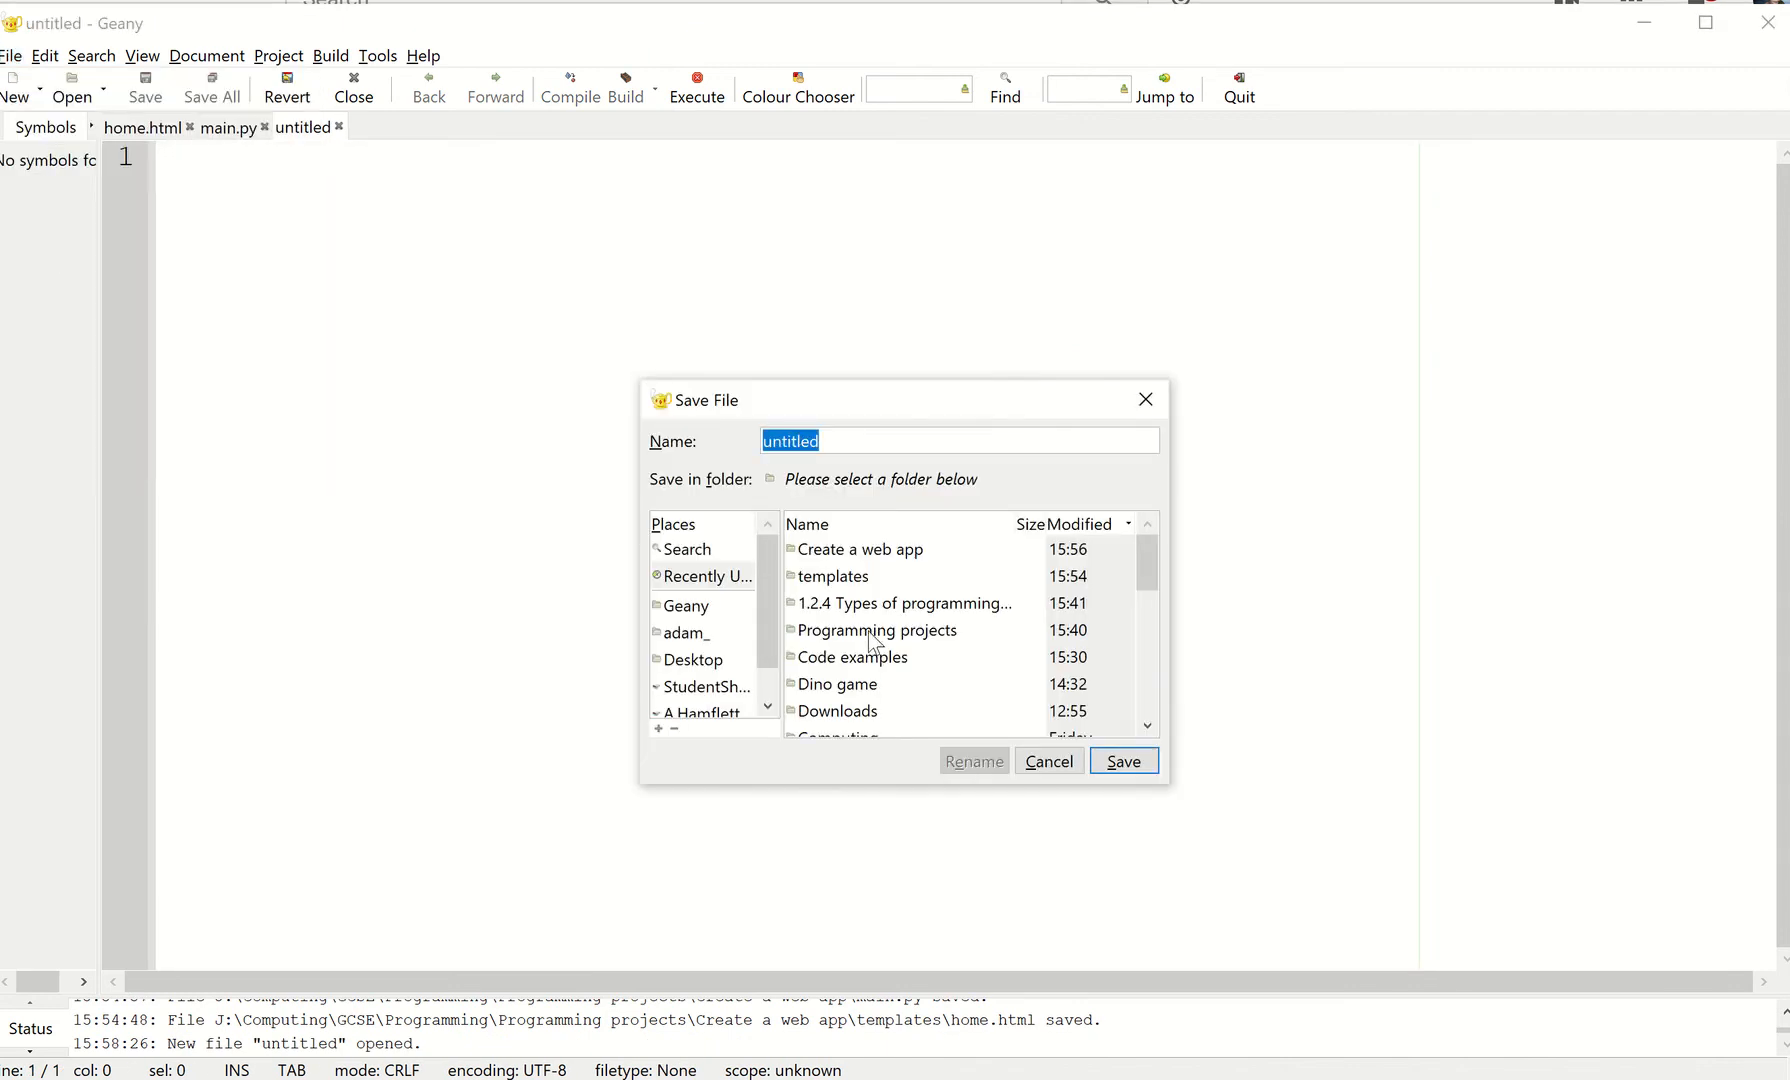
double_click(834, 575)
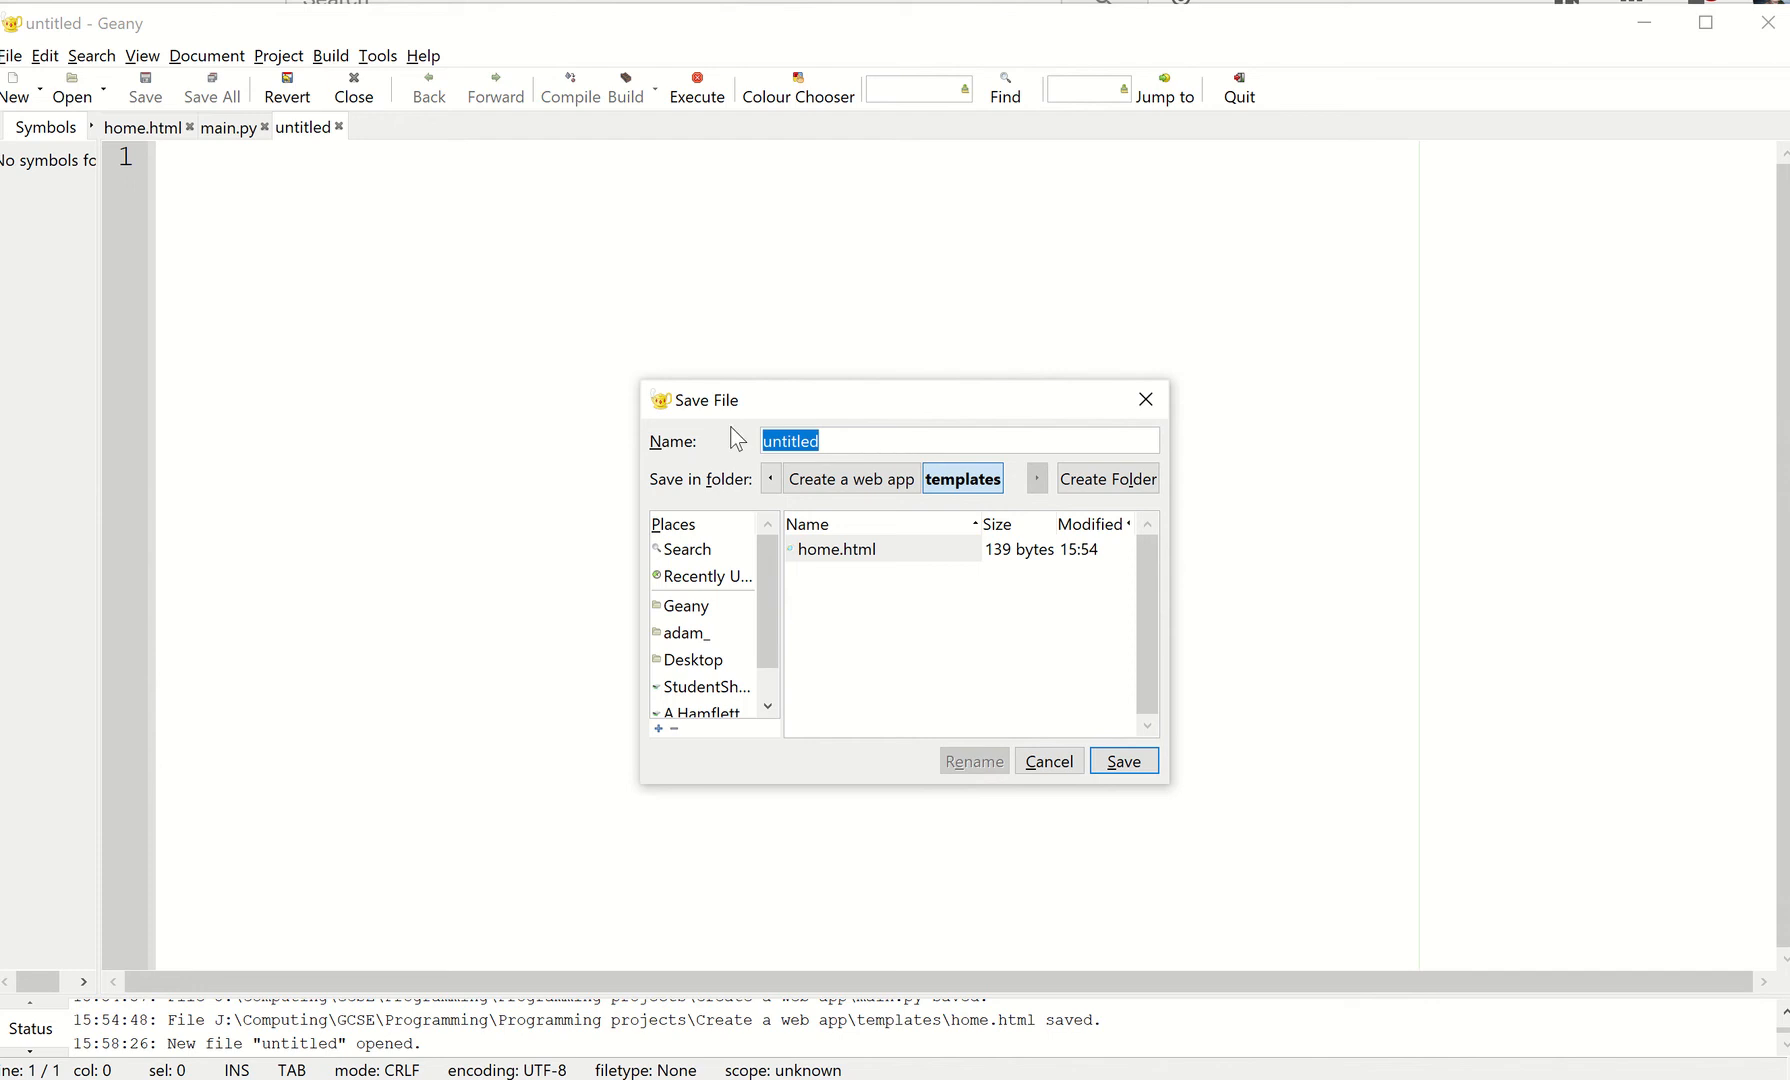
type("sed")
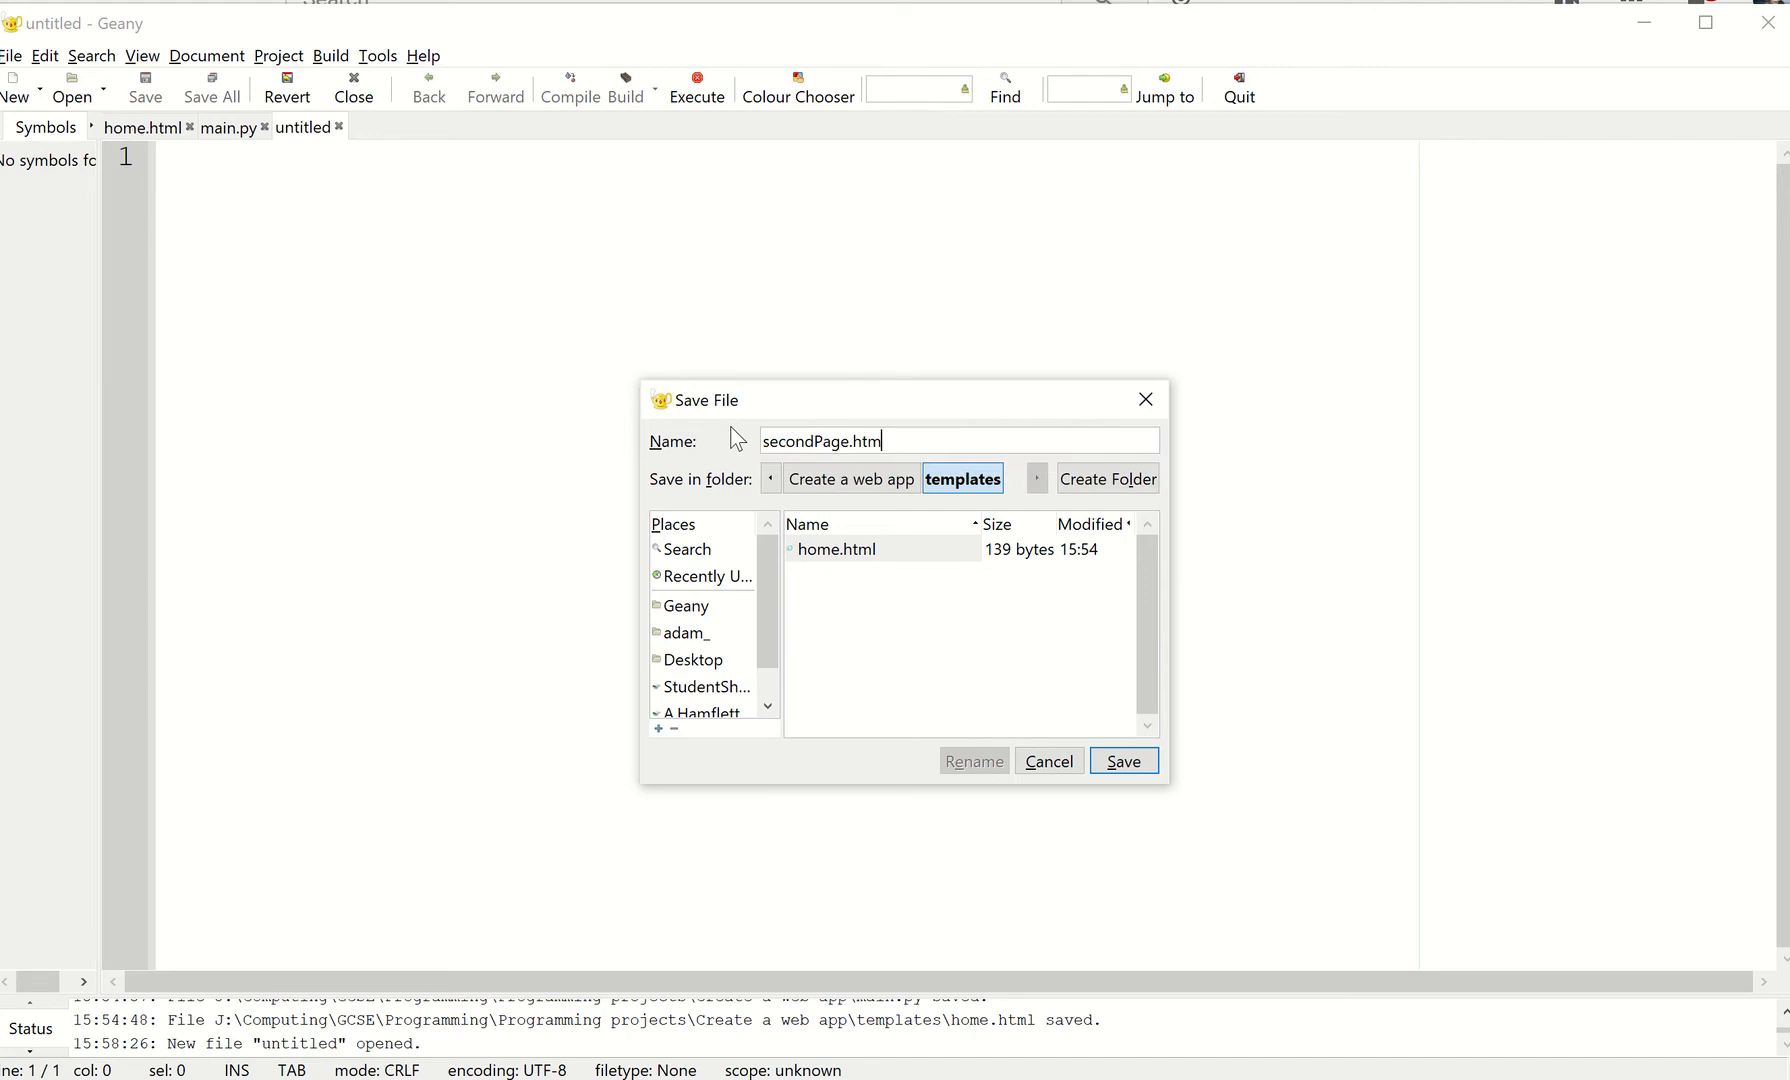
- Save secondPage.html with an 'My second page!' h1 and a paragraph, then return to main.py
left_click(1121, 760)
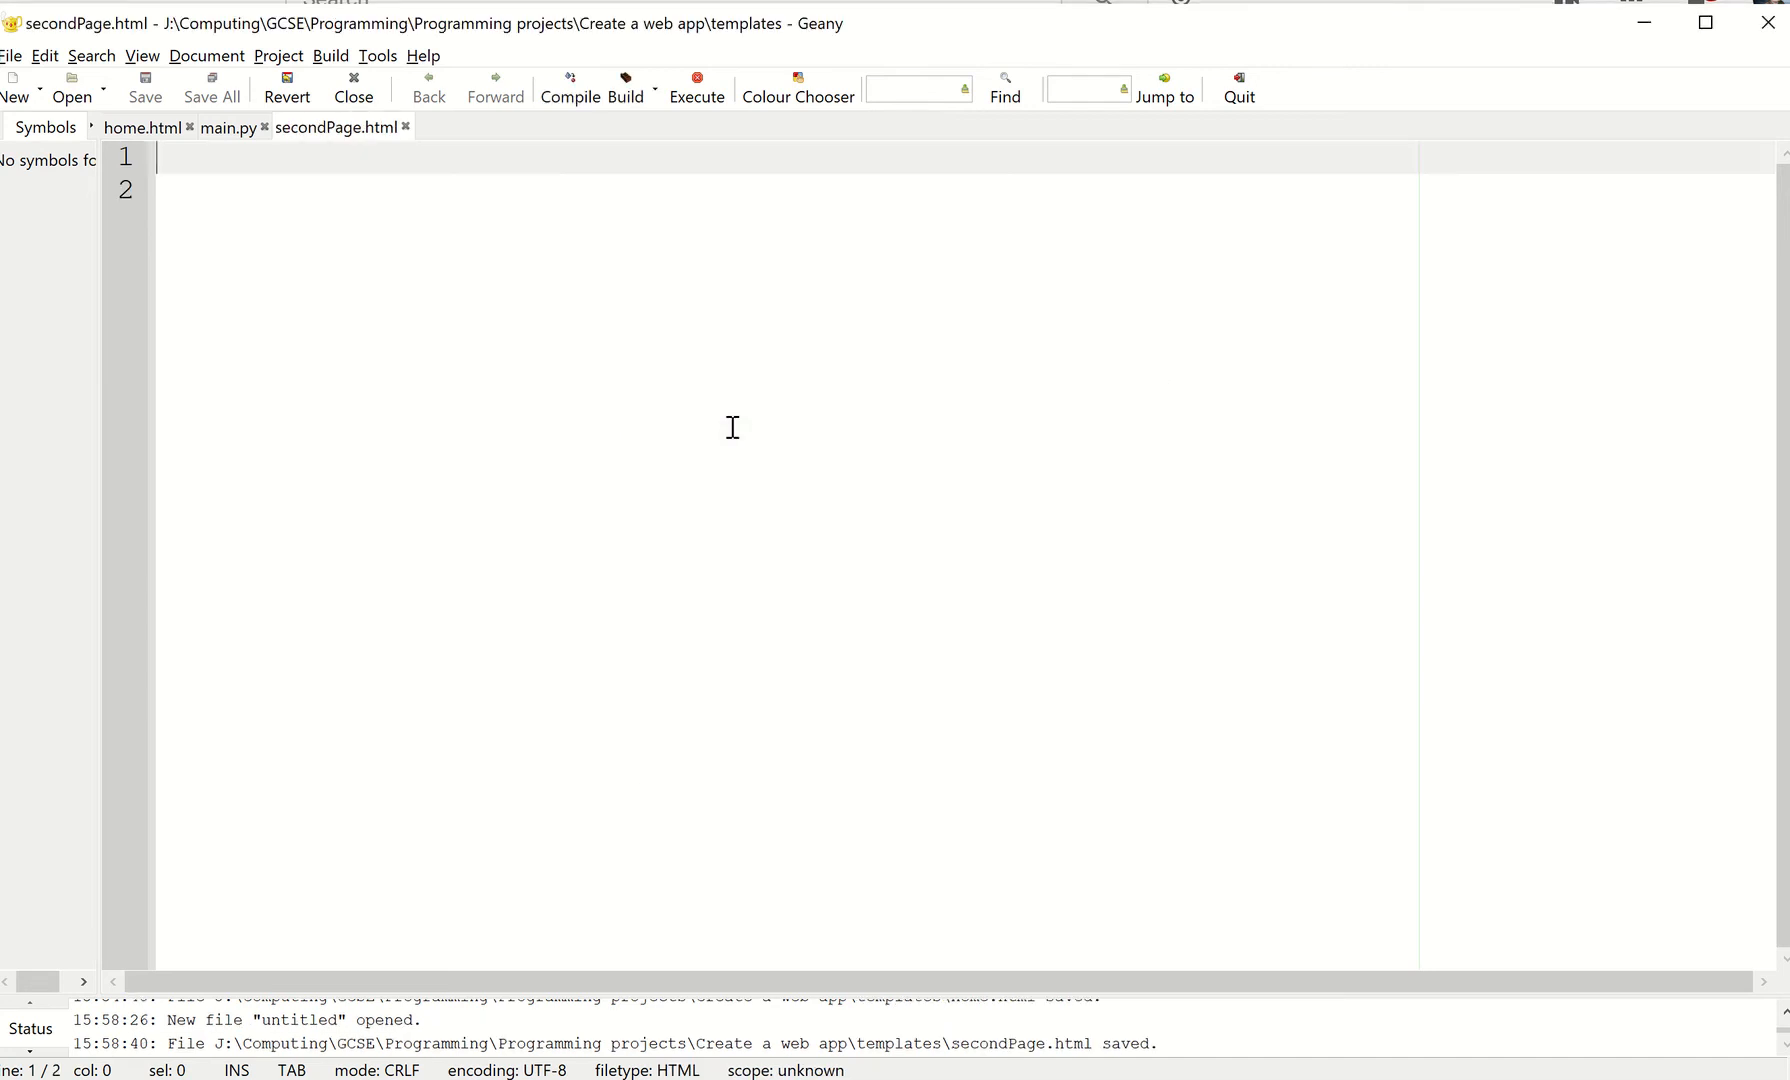
left_click(142, 127)
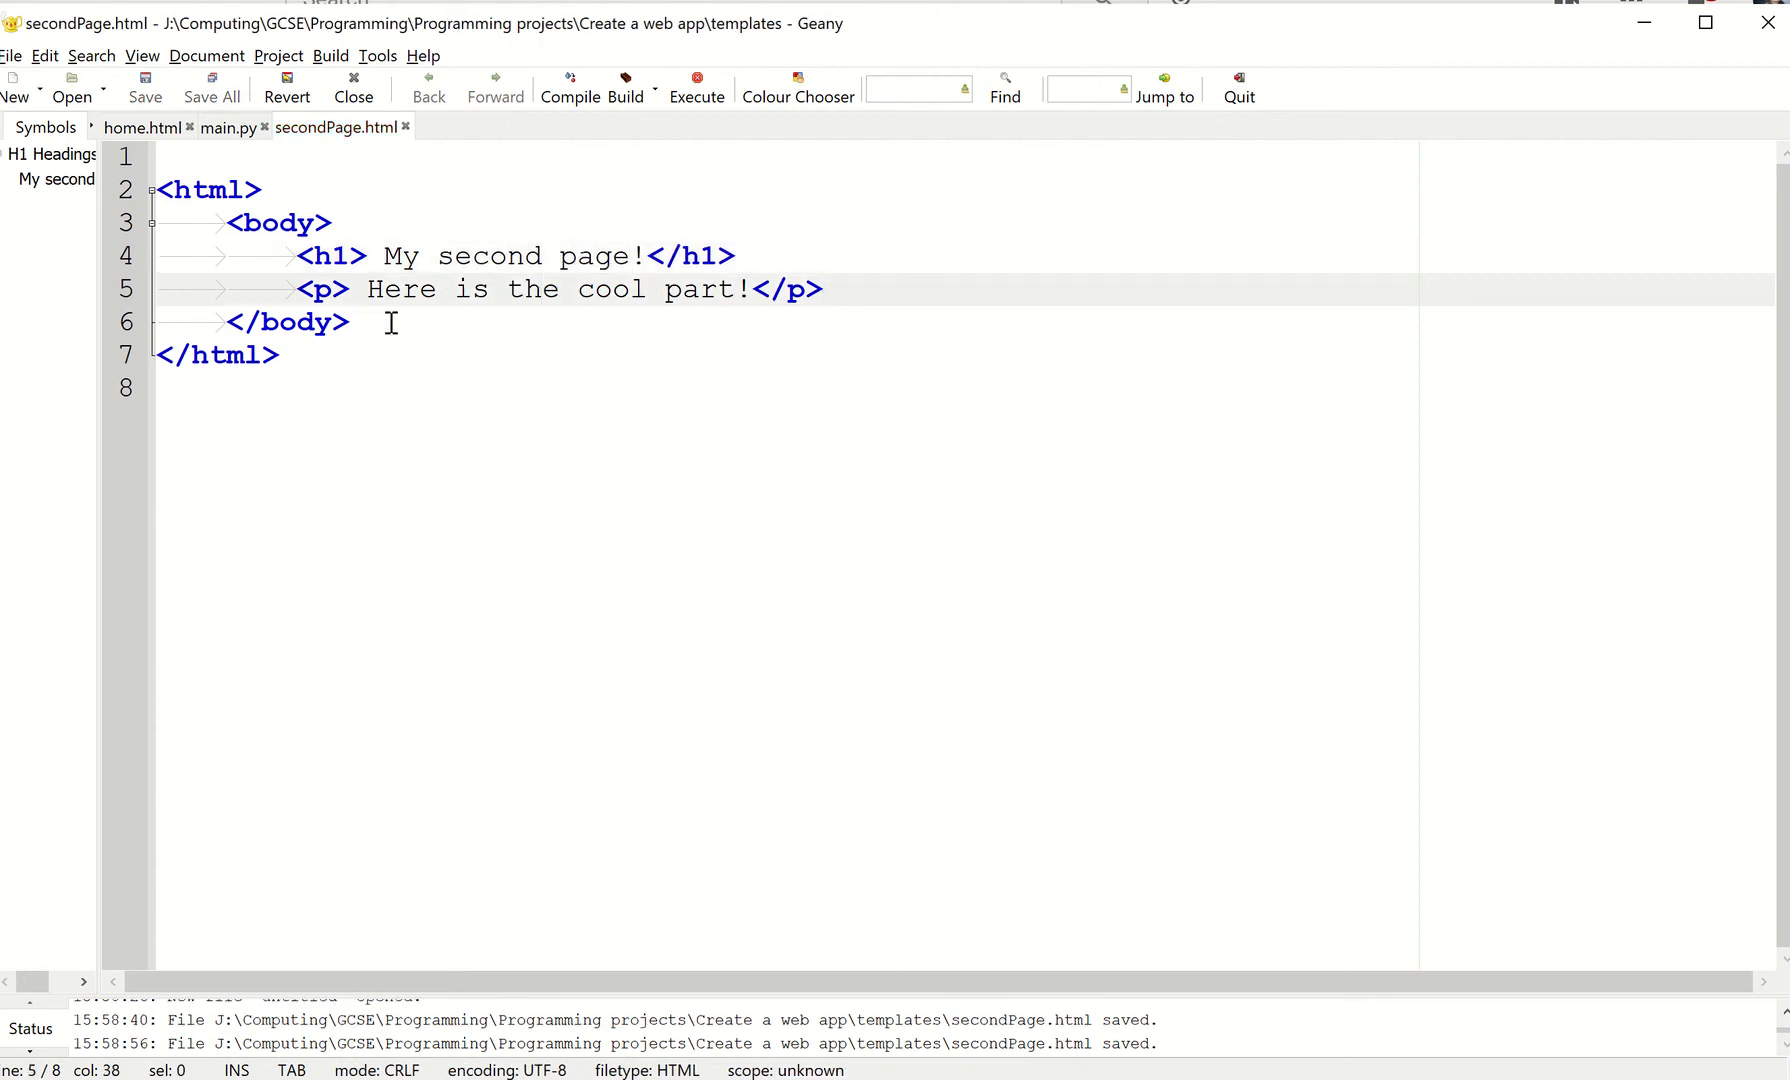
left_click(226, 127)
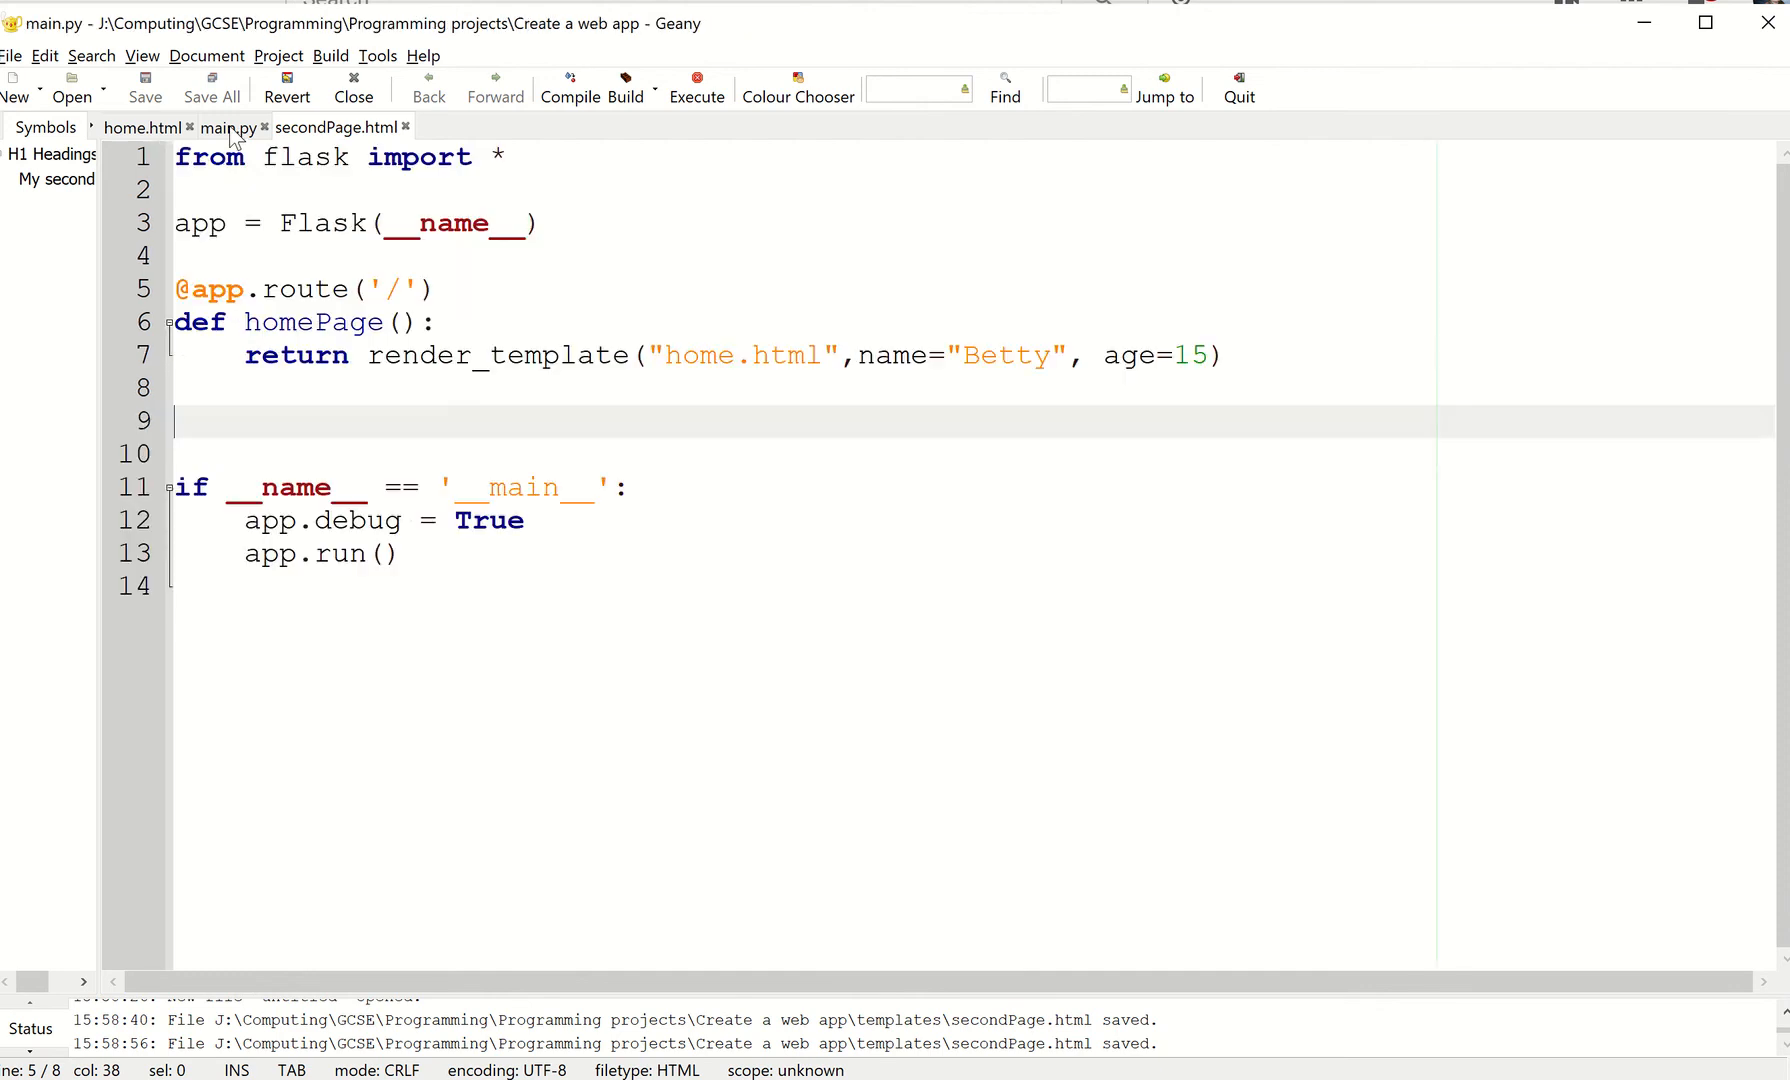
- Duplicate the home route as '/second', rendering secondPage.html instead of home.html
left_click(225, 127)
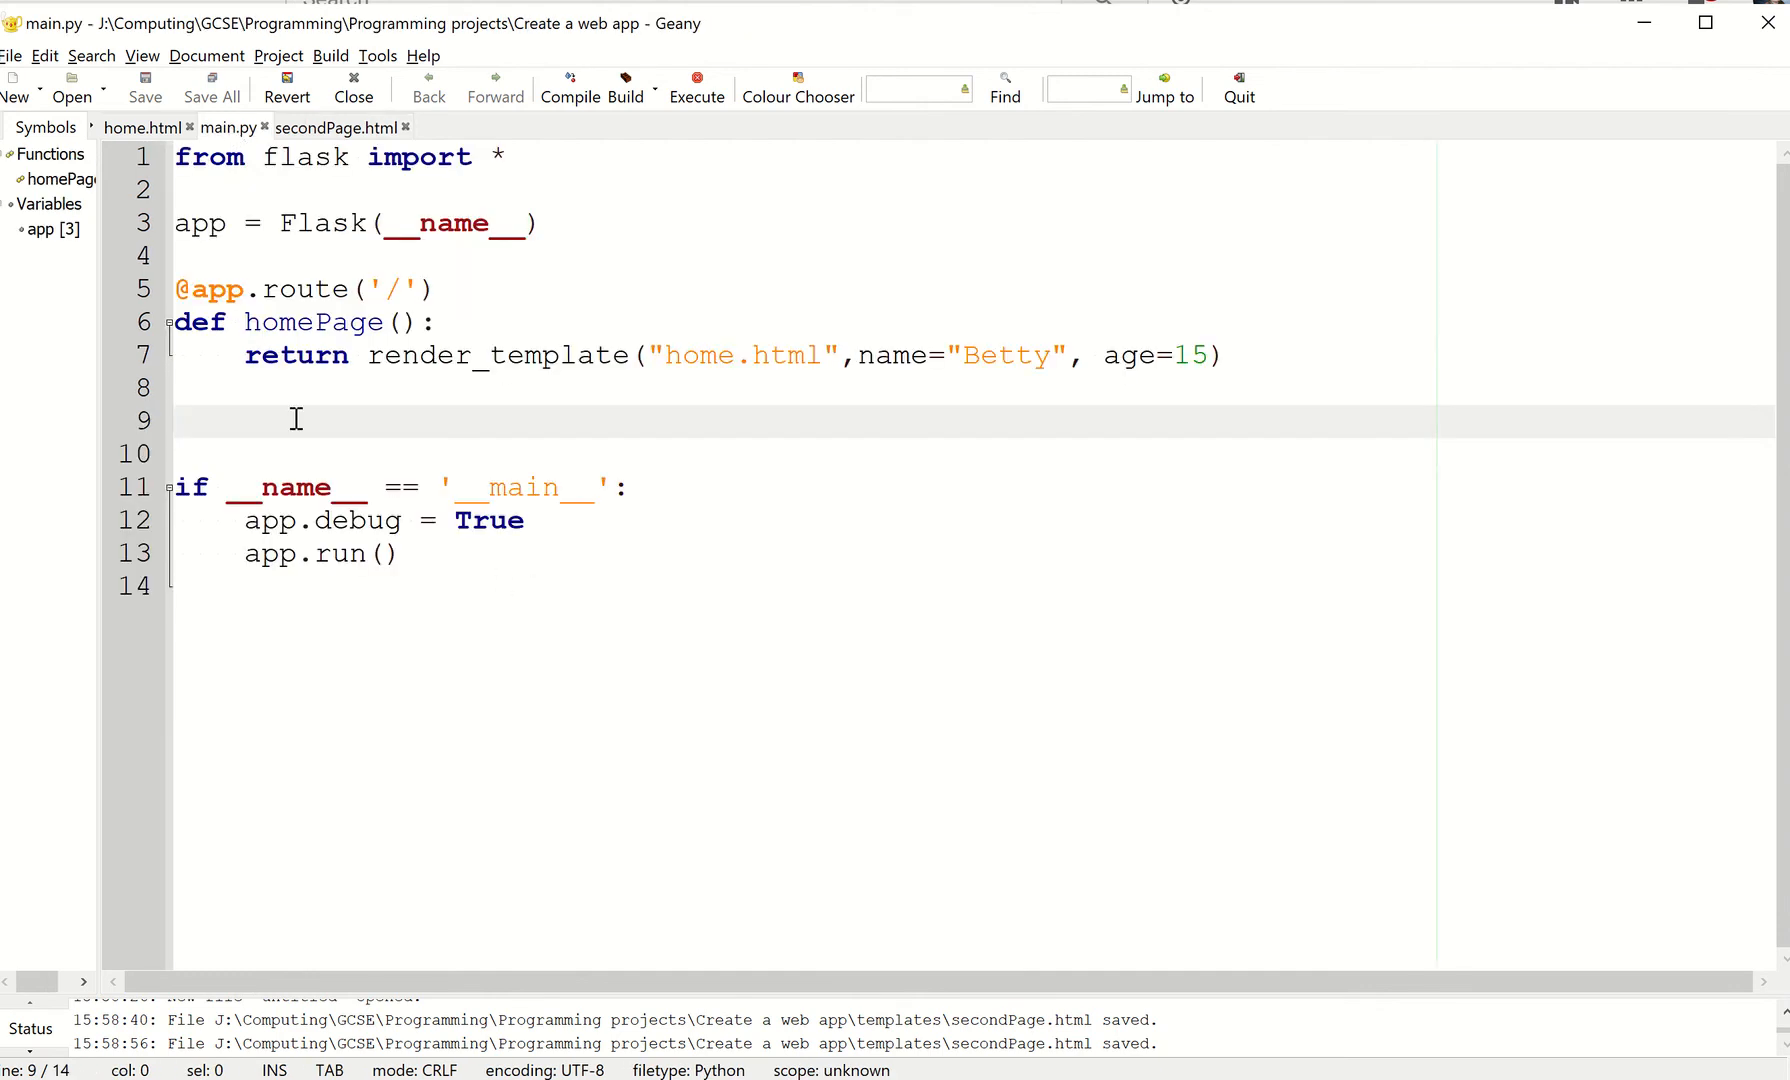
mouse_move(411, 288)
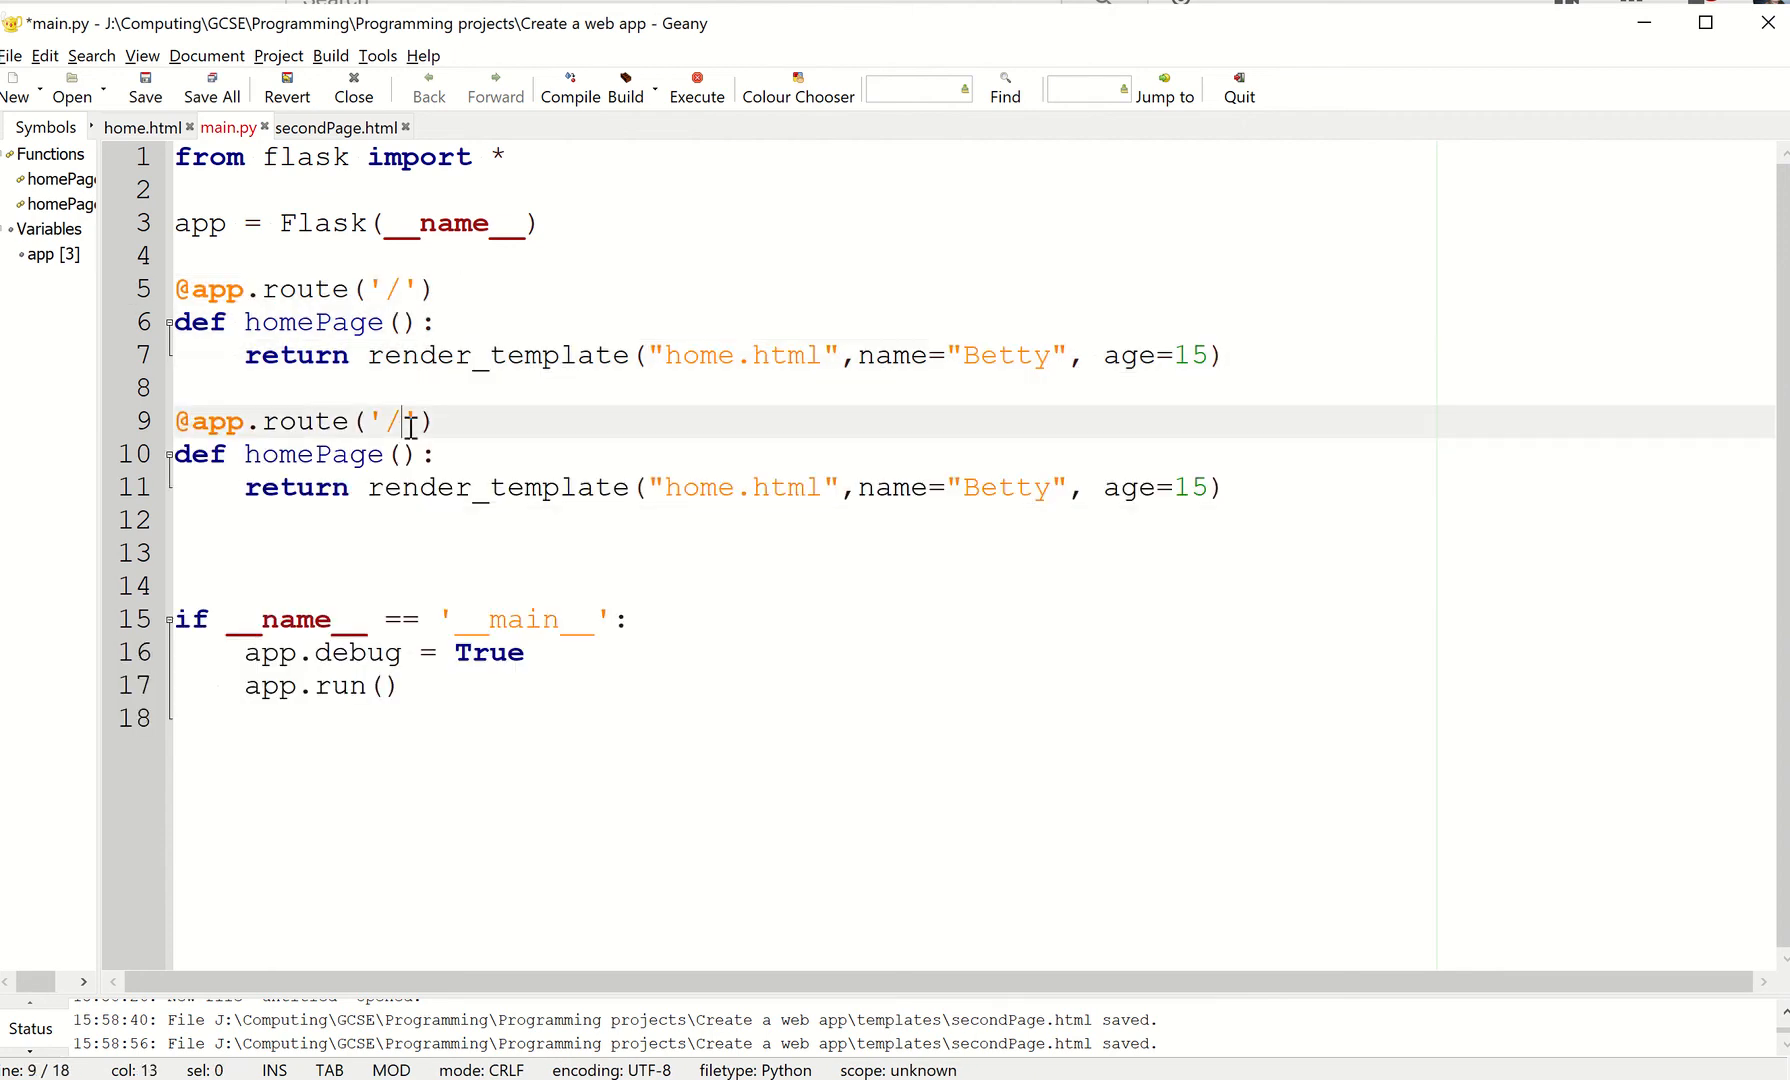
type("sec")
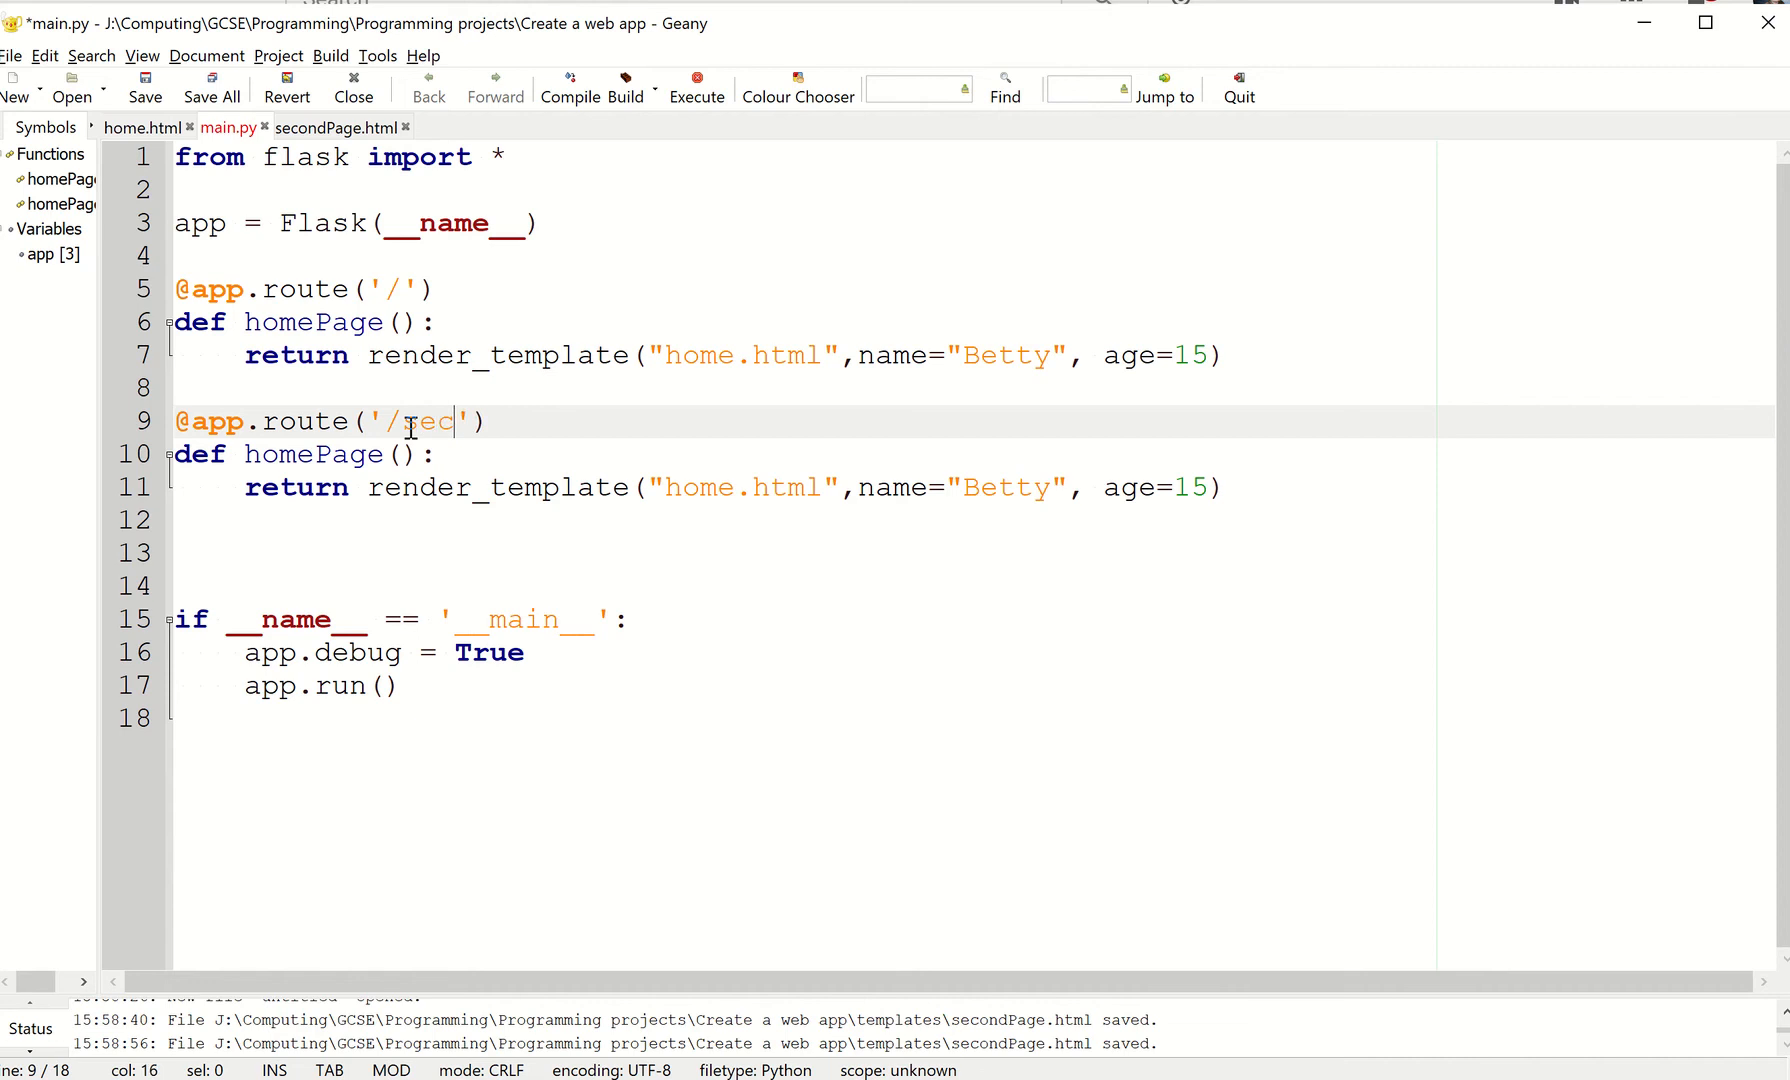
type("obd")
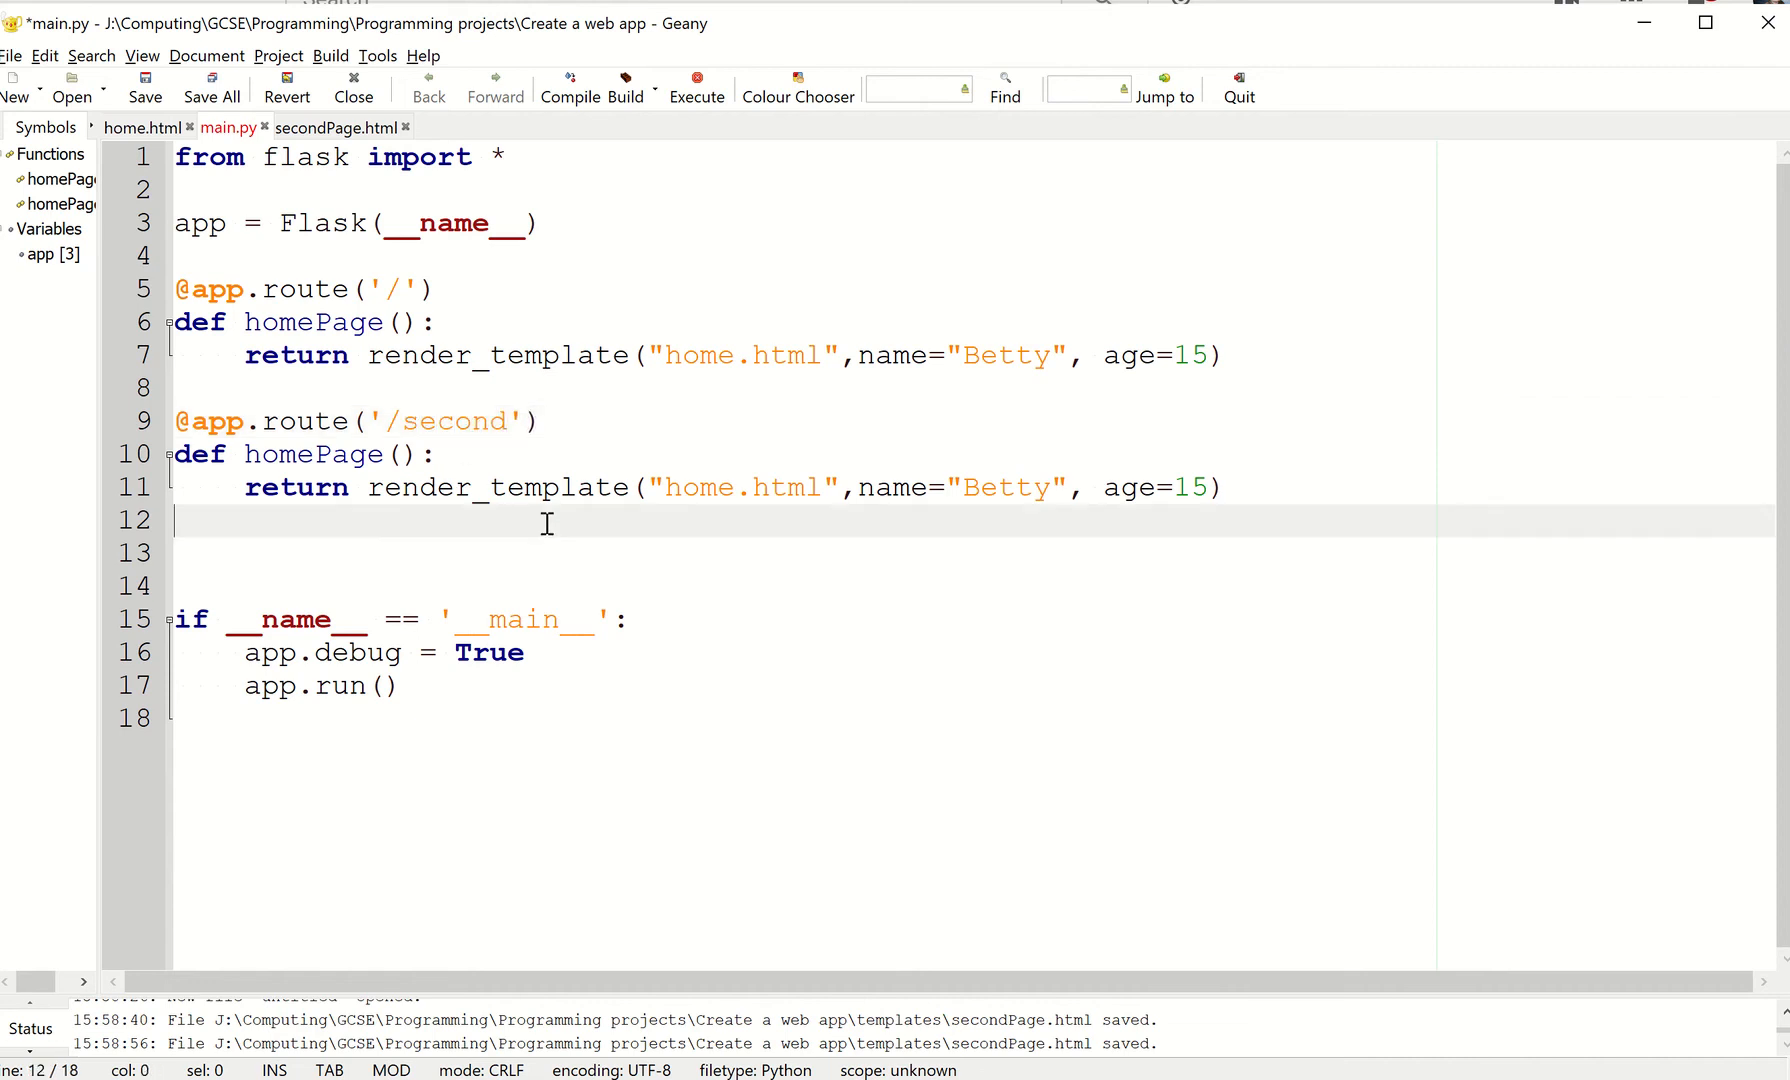
double_click(698, 487)
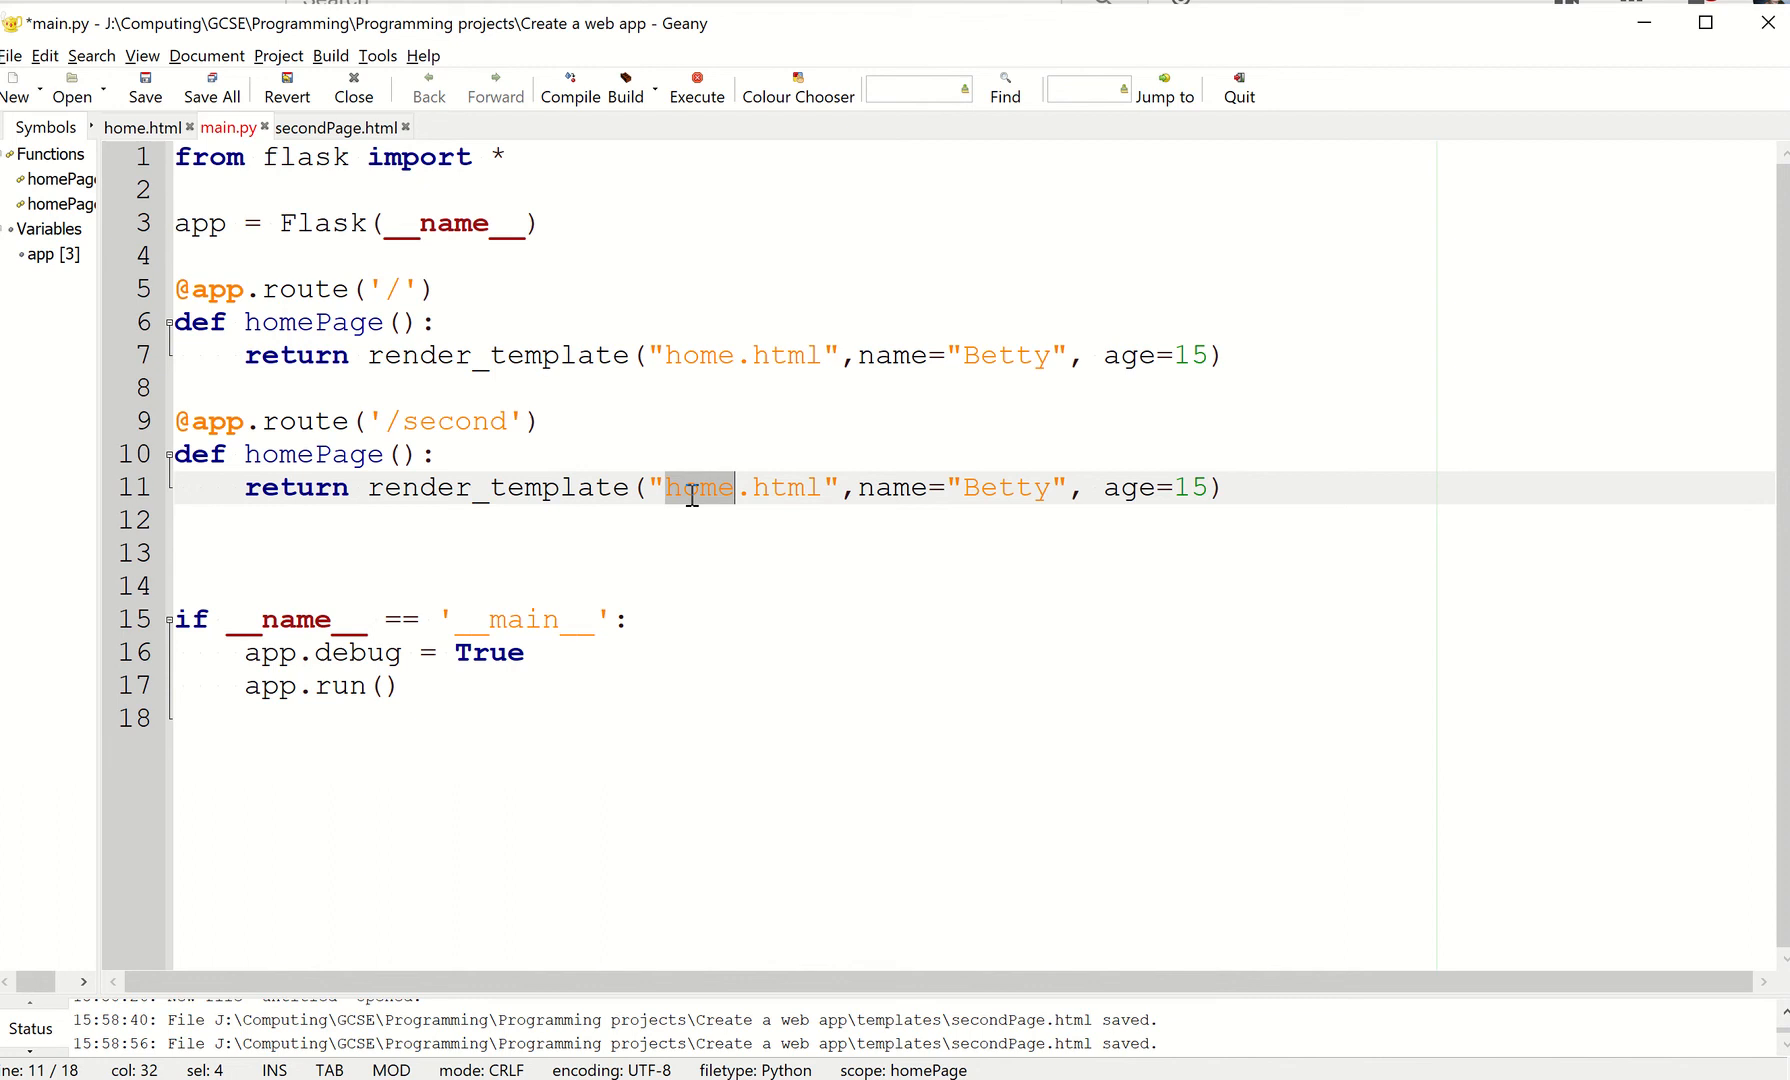
type("secondPag")
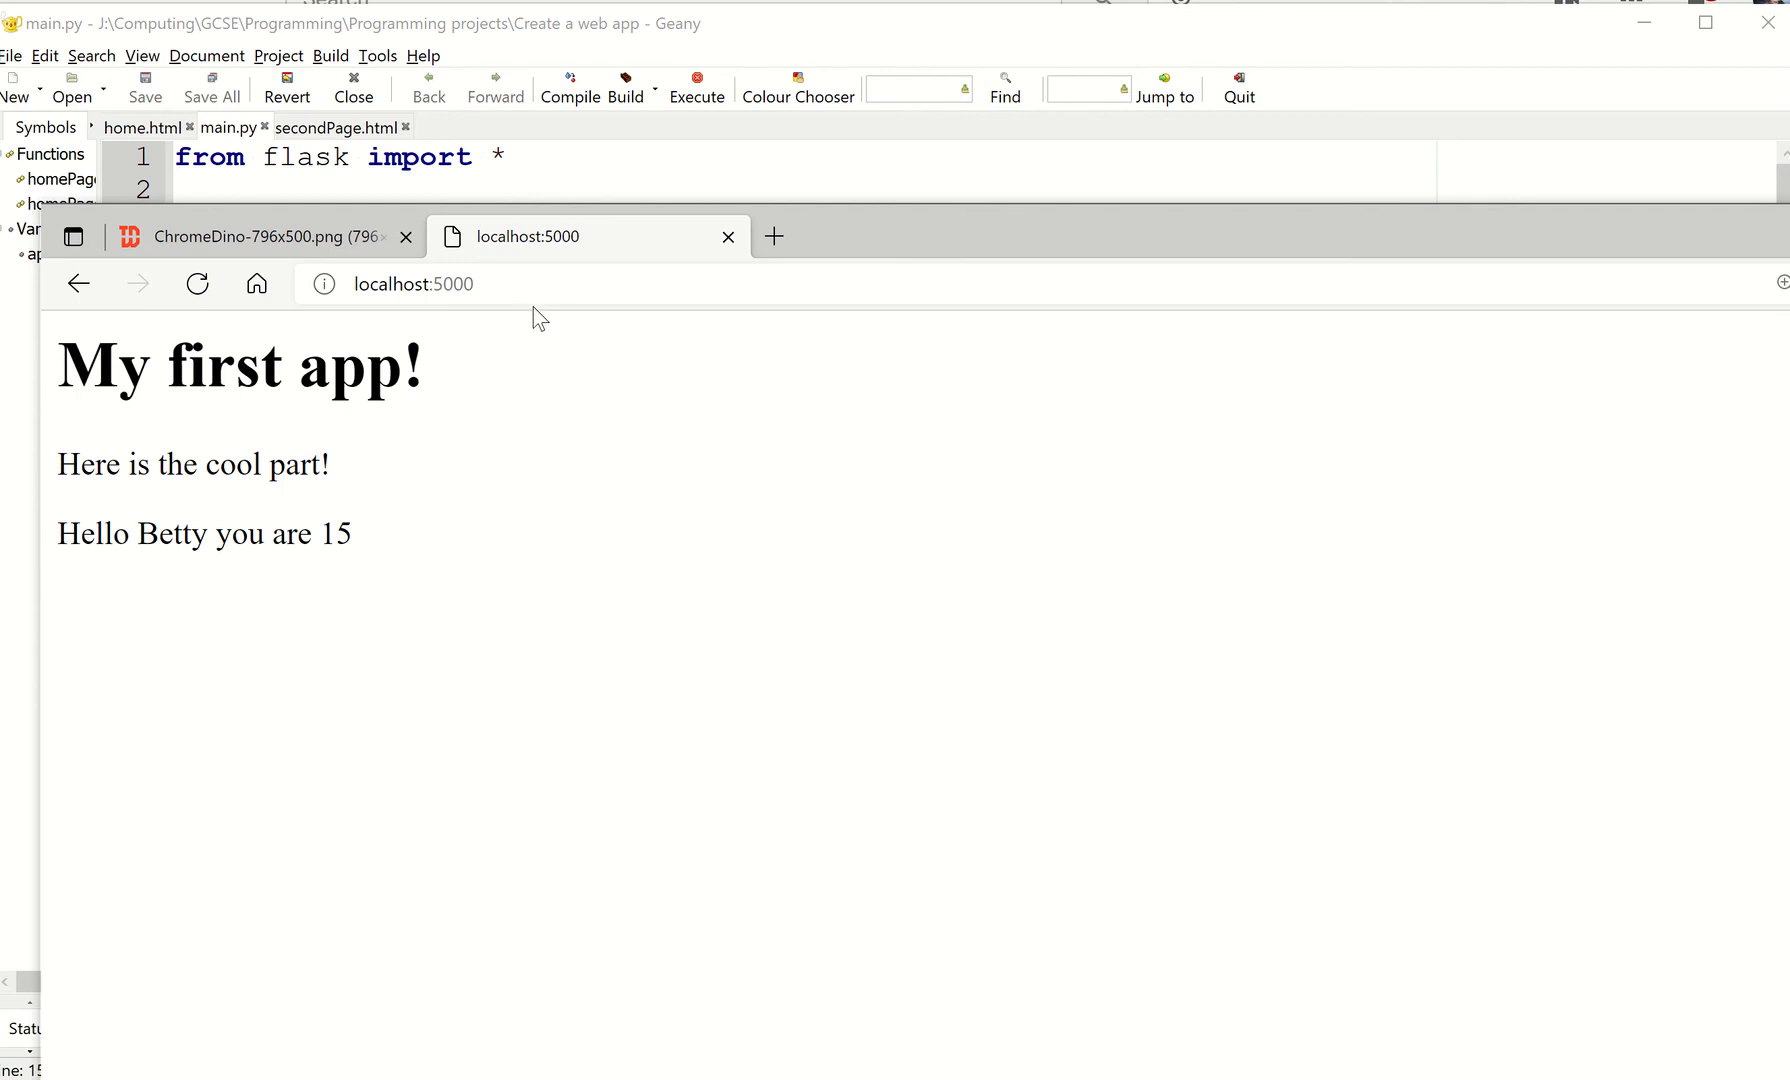
- Run the app, see the duplicate homePage endpoint error, and close the console
left_click(196, 284)
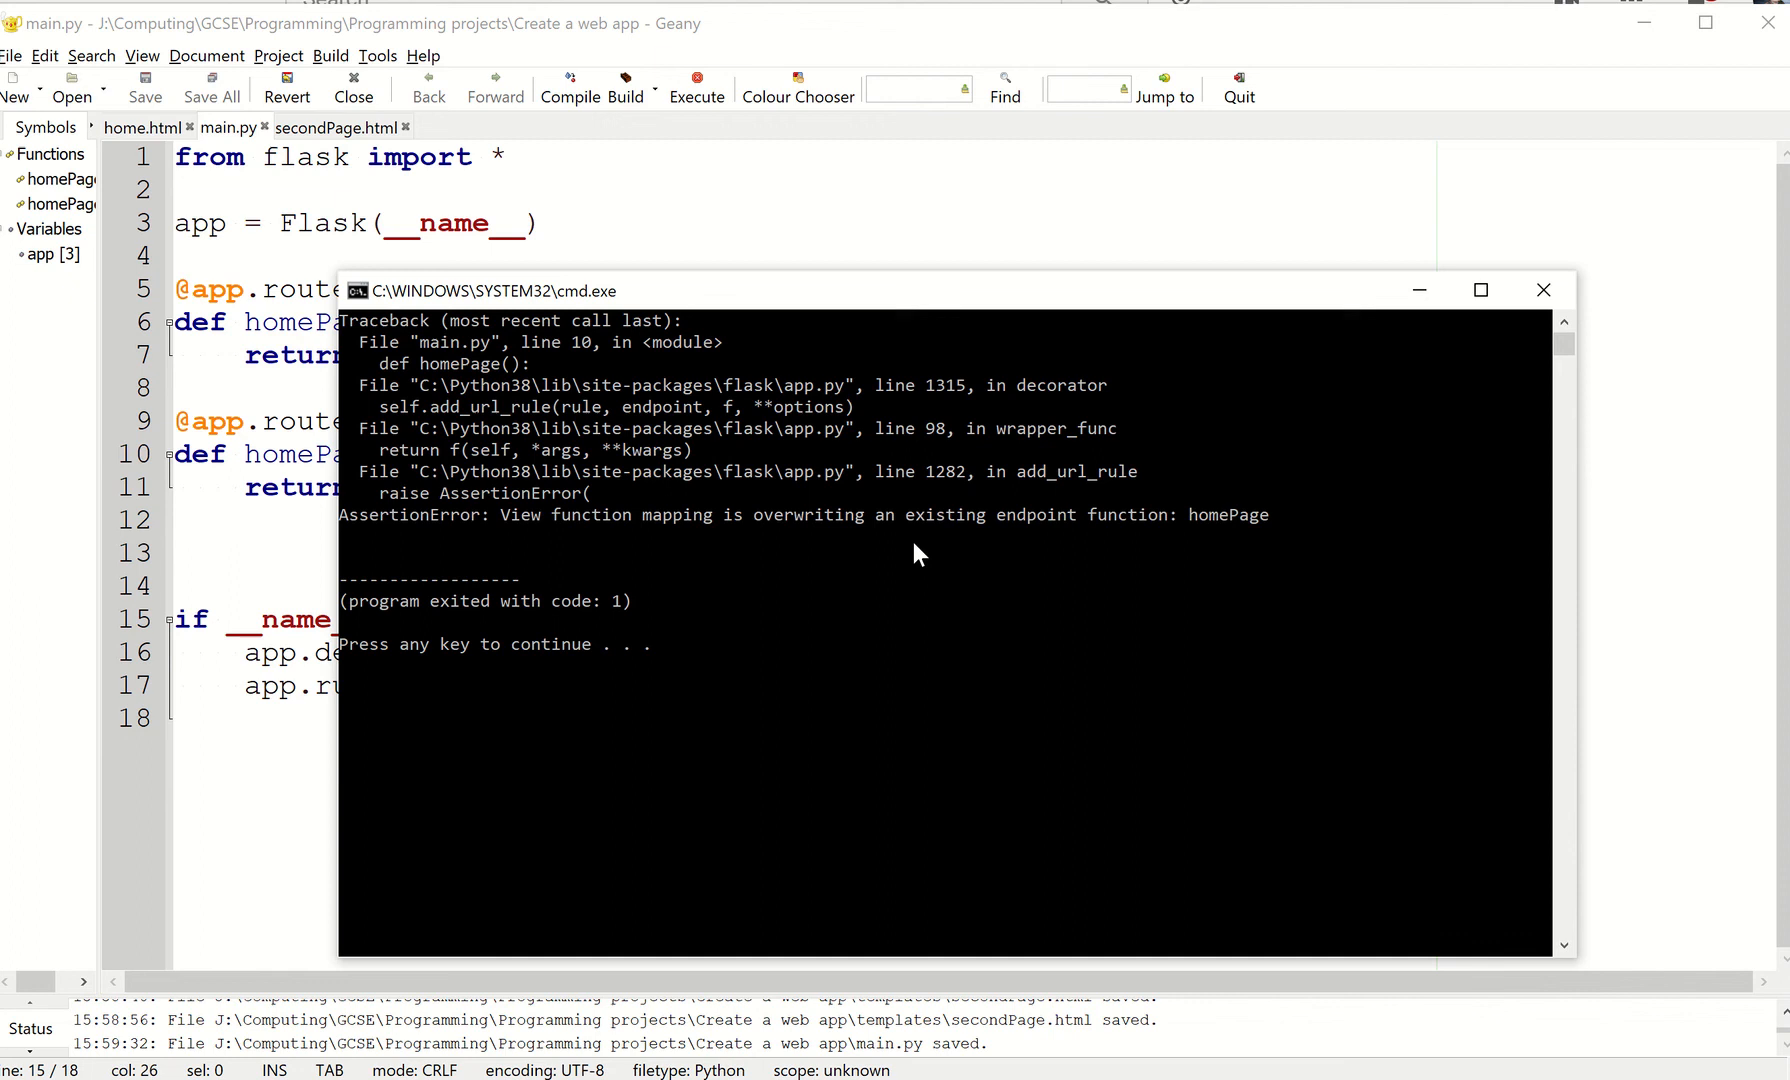
mouse_move(771, 325)
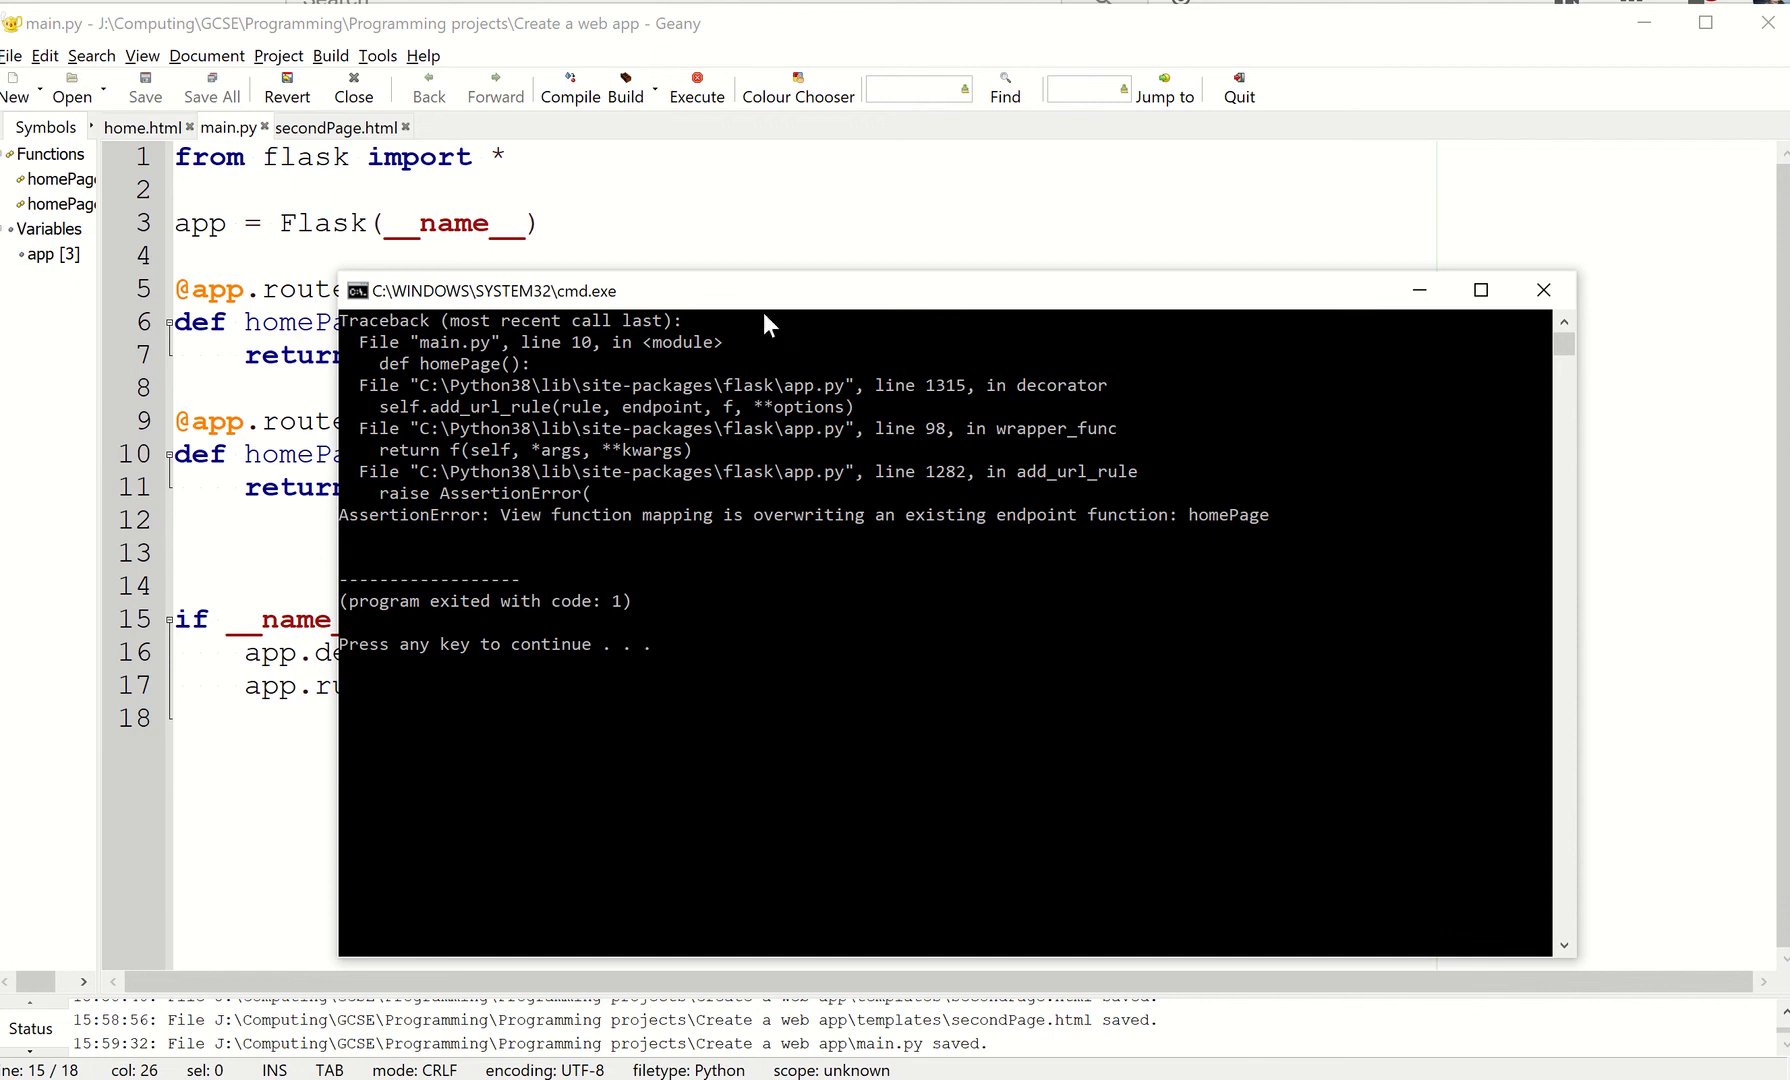
key("enter")
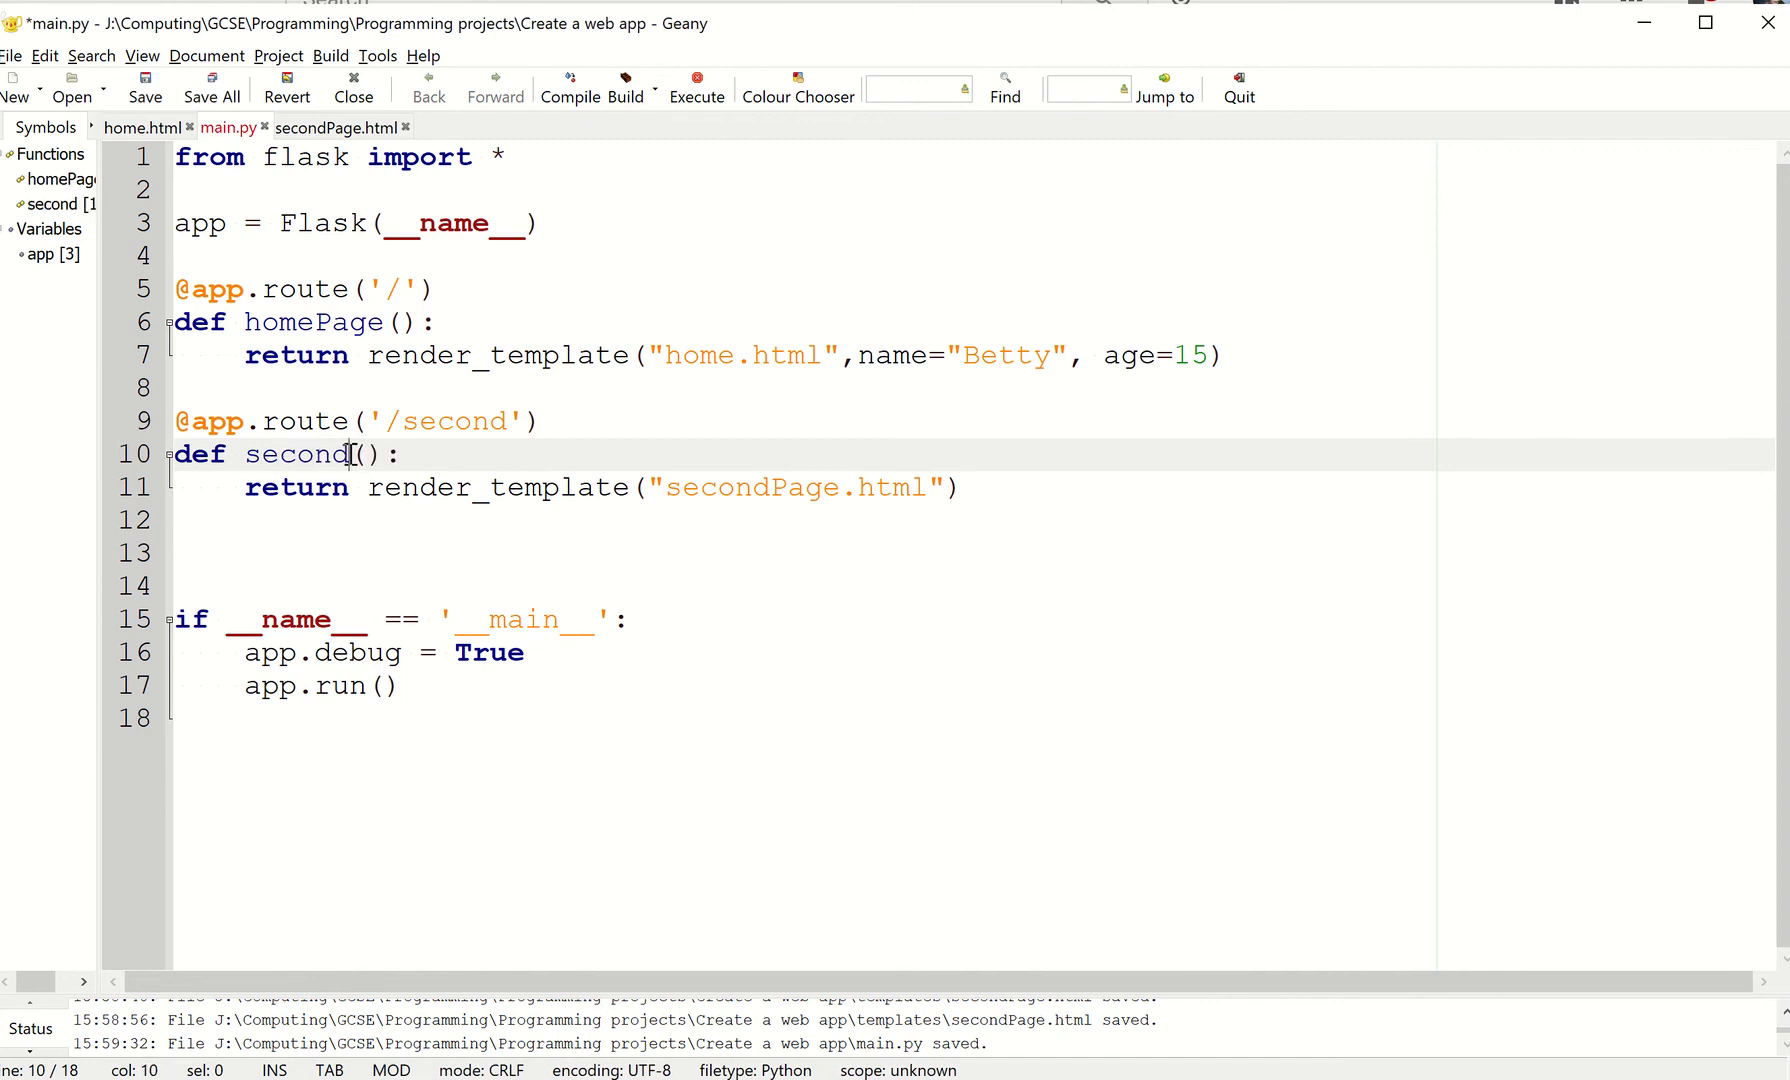
- Rename the second route's function to secondPage and rerun the Flask server on port 5000
type("Page")
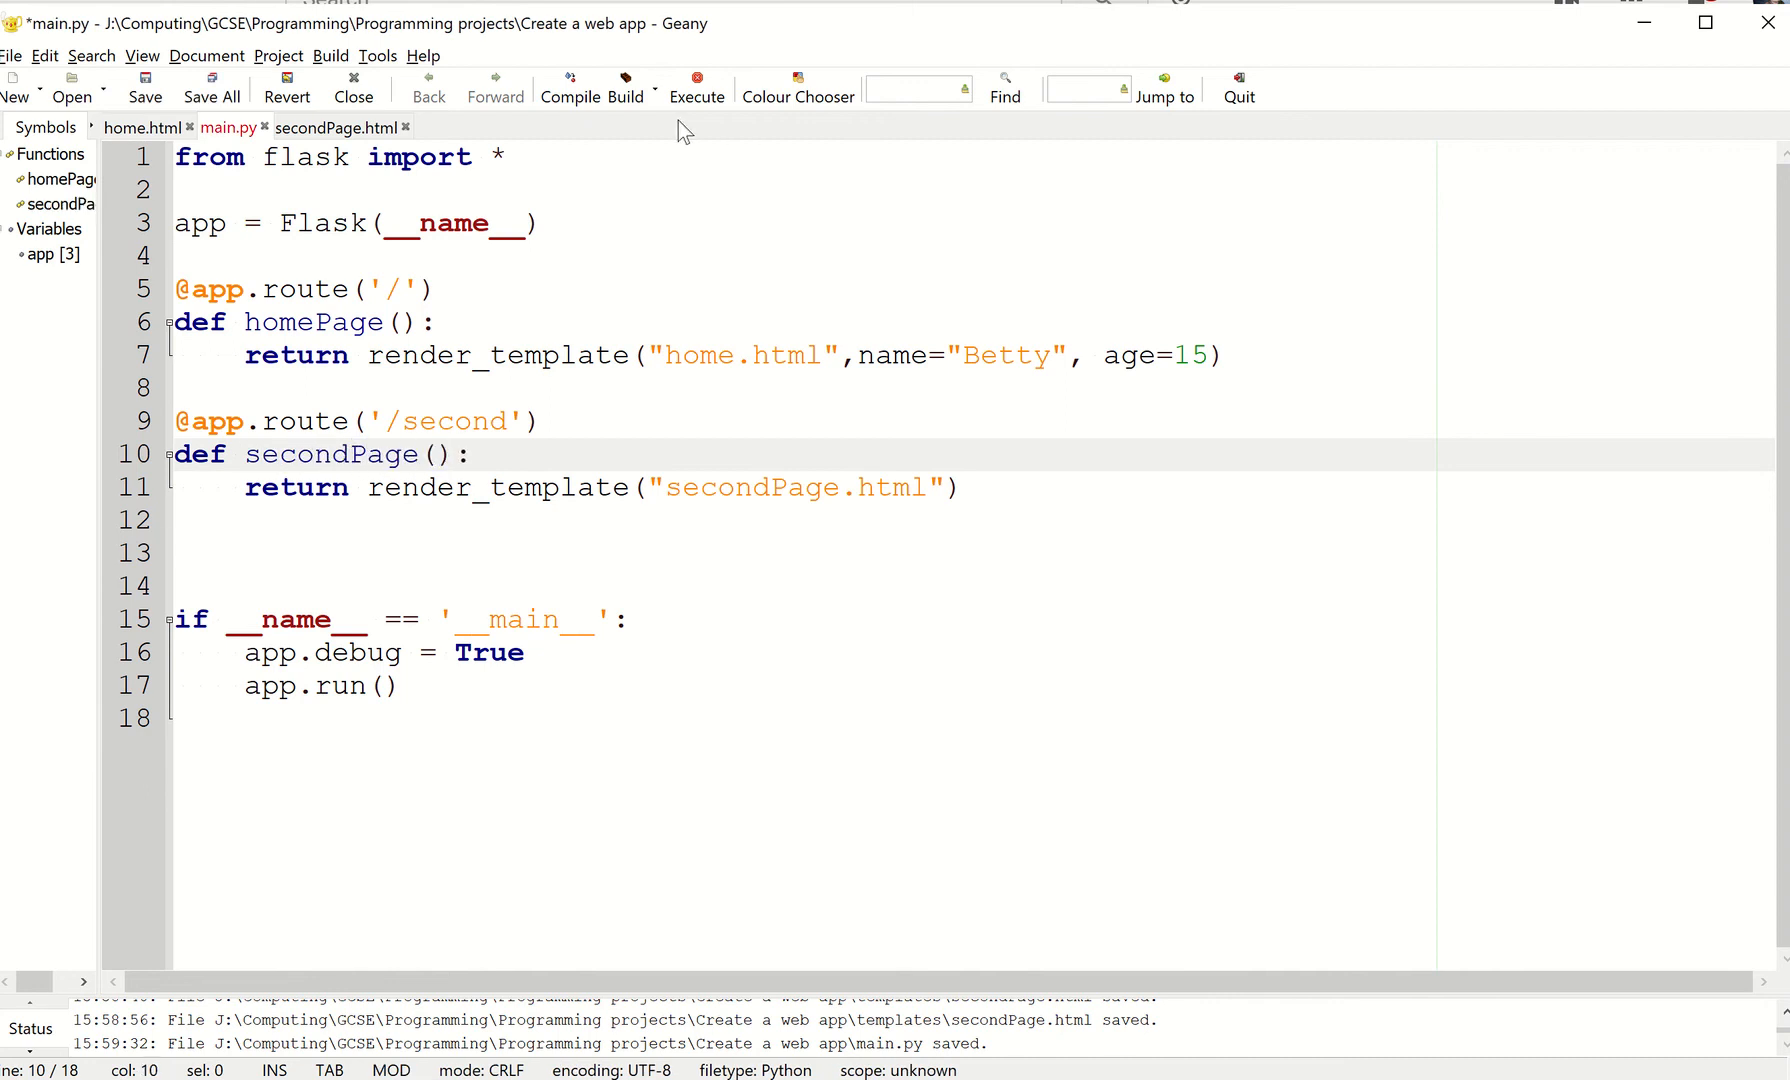
left_click(696, 86)
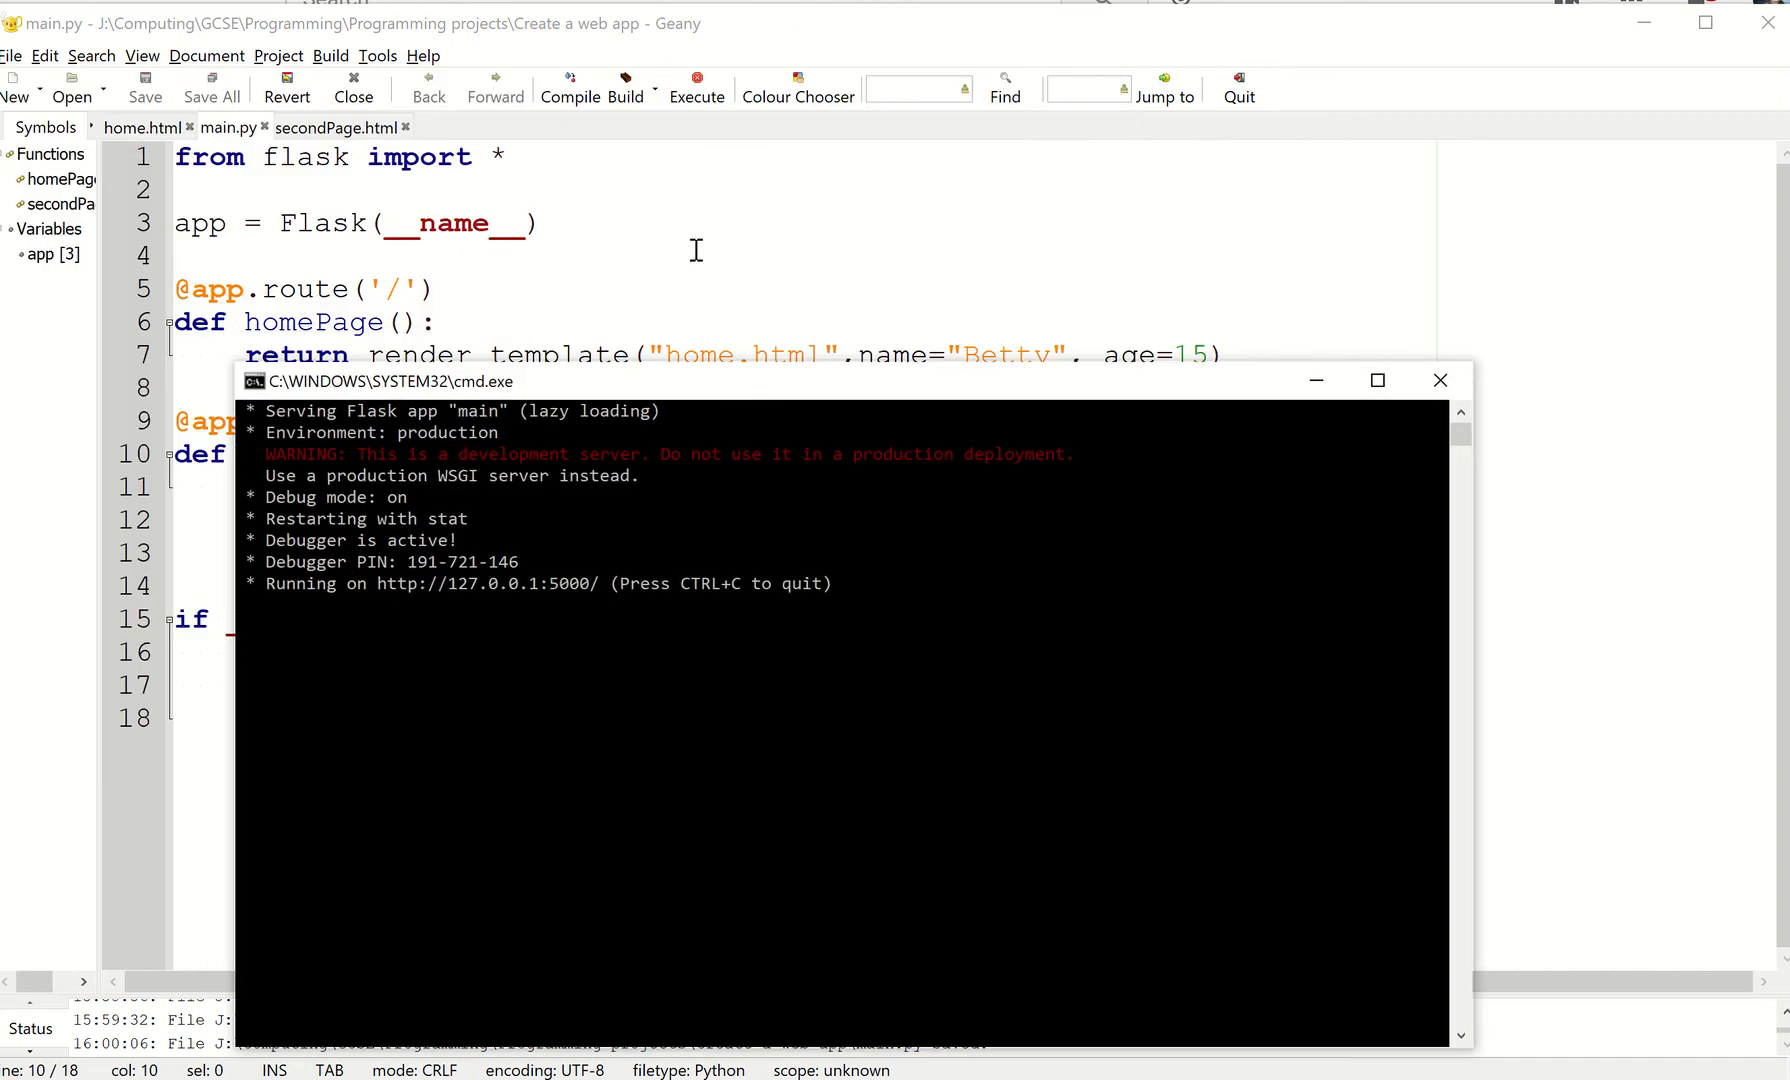
mouse_move(758, 241)
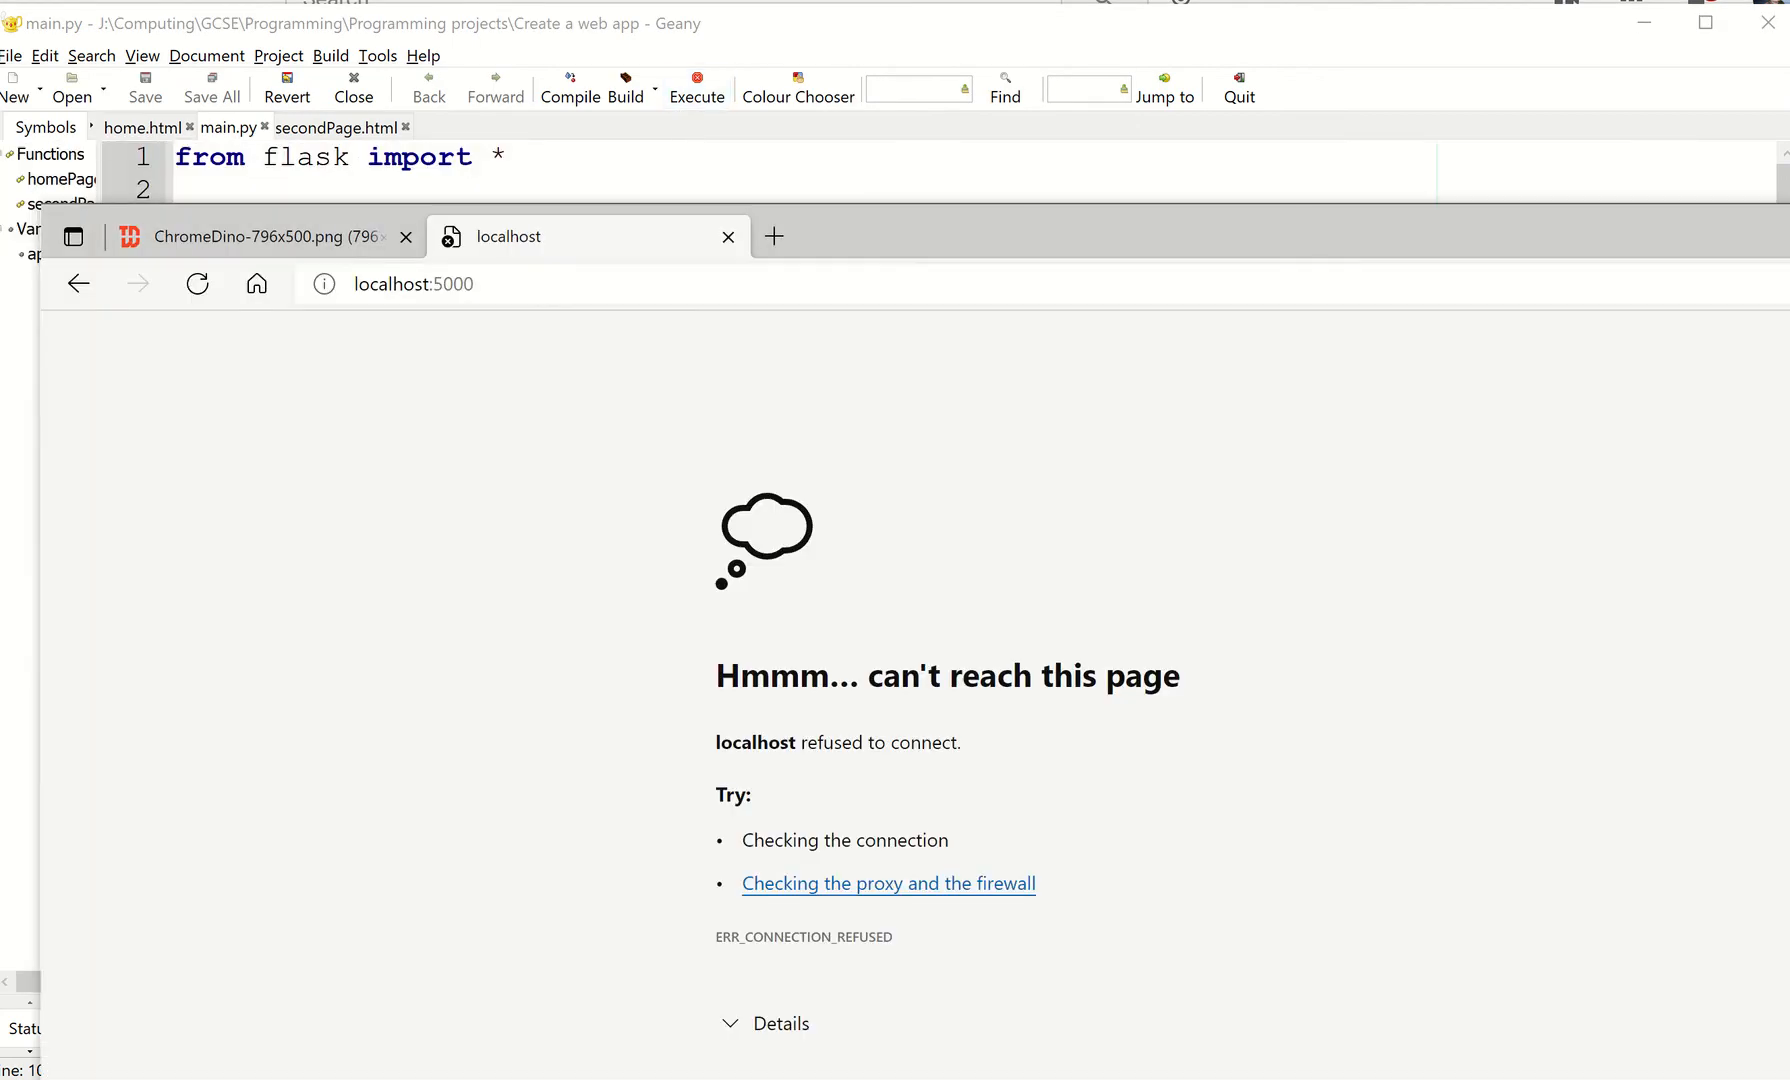
- Reload localhost:5000 and open /second showing 'My second page!' and its paragraph
left_click(197, 284)
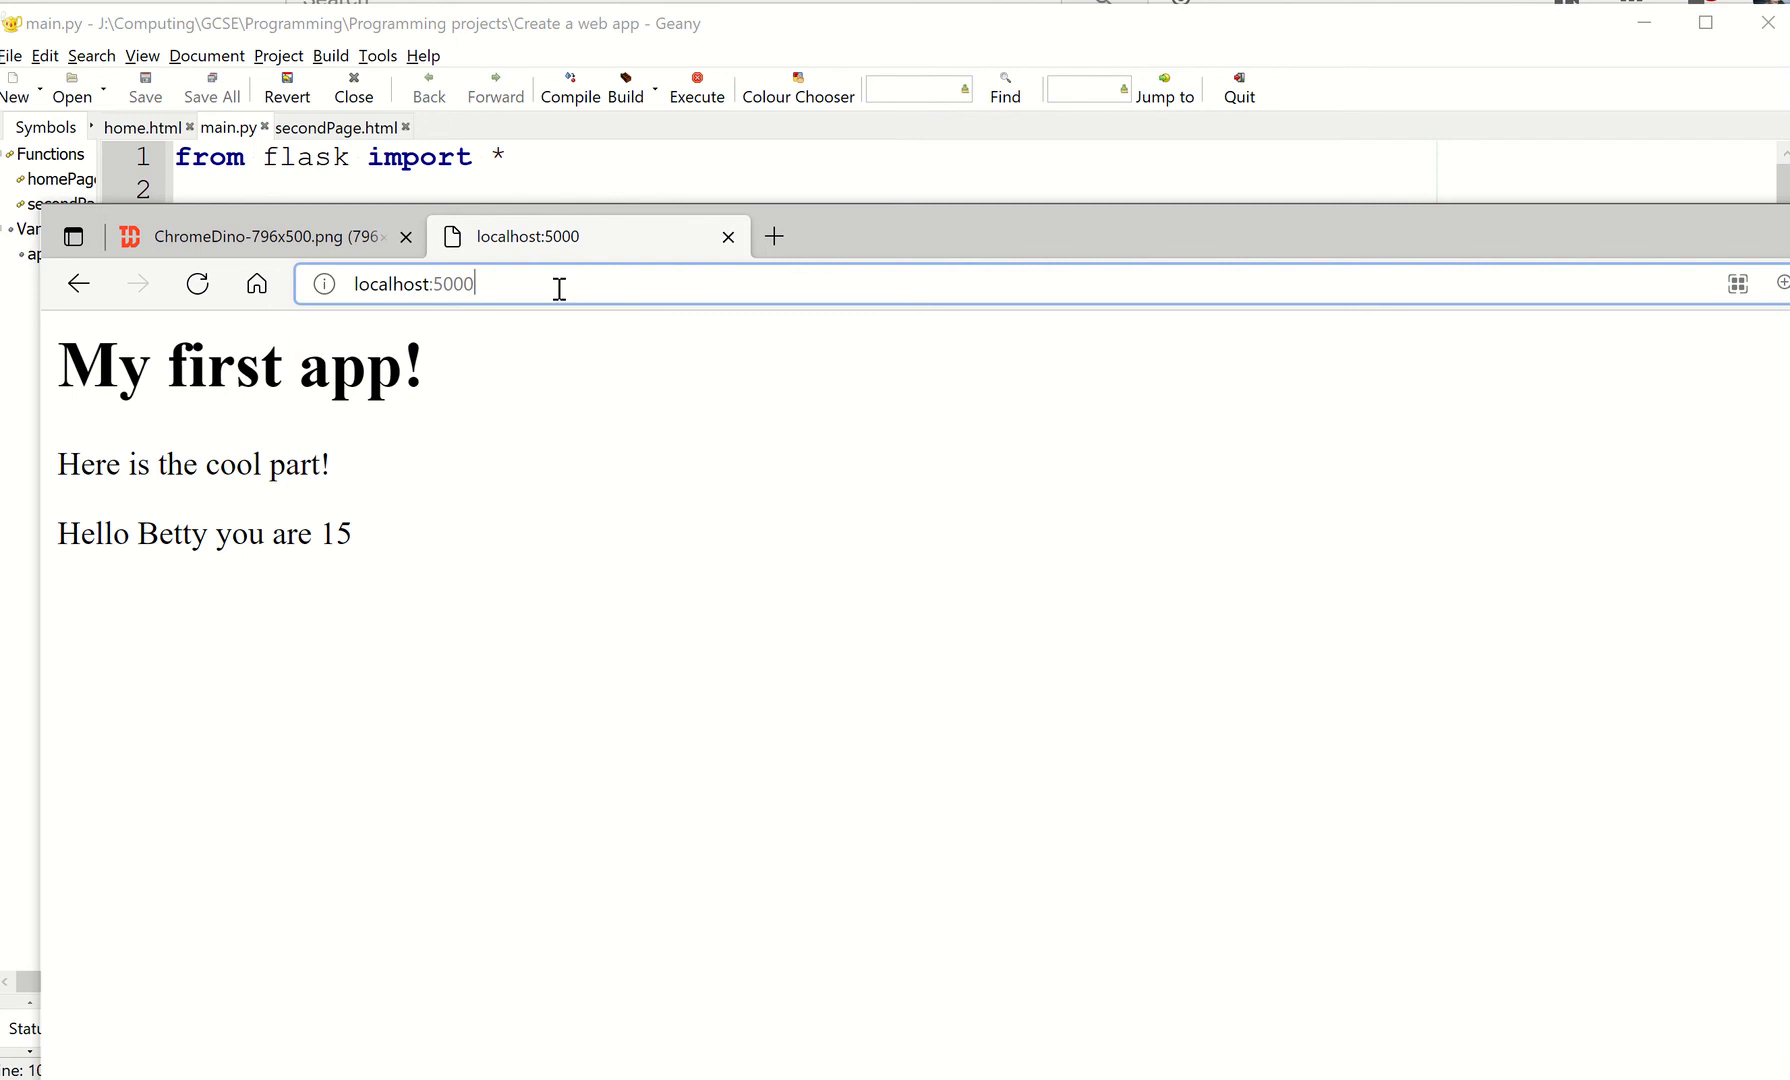
type("/second")
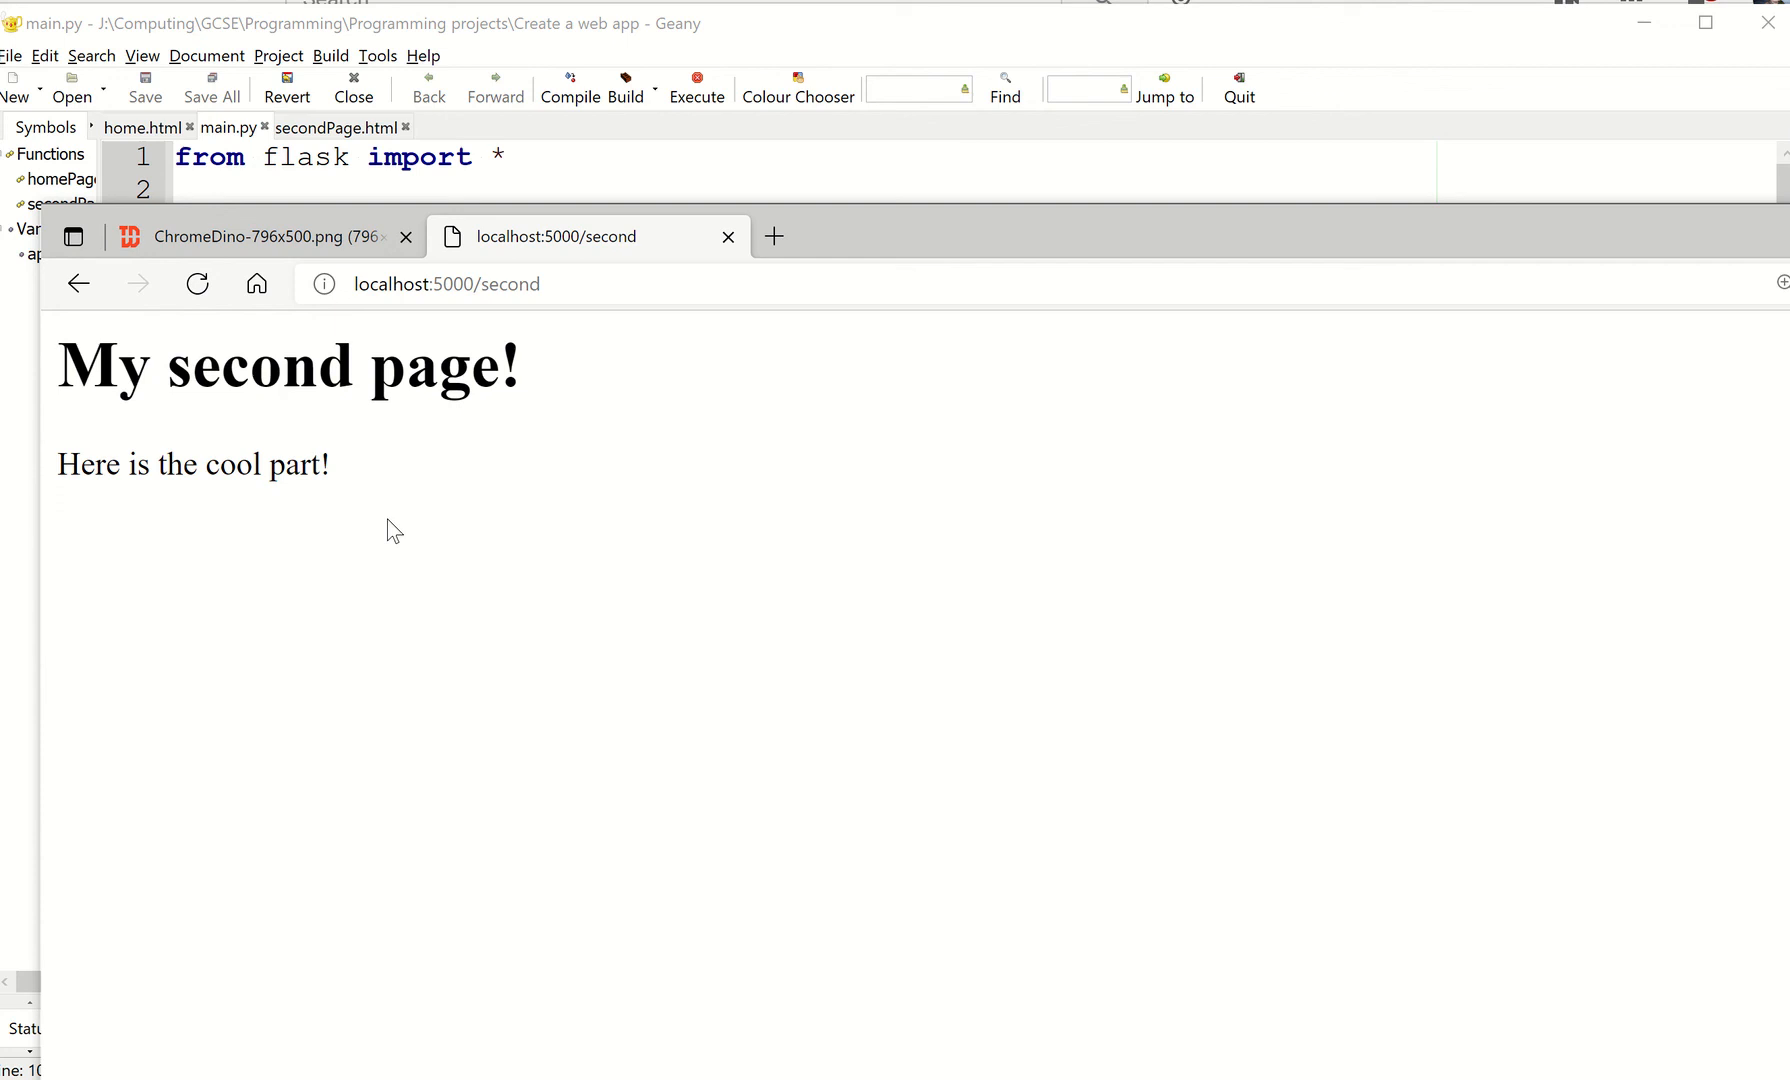
mouse_move(591, 510)
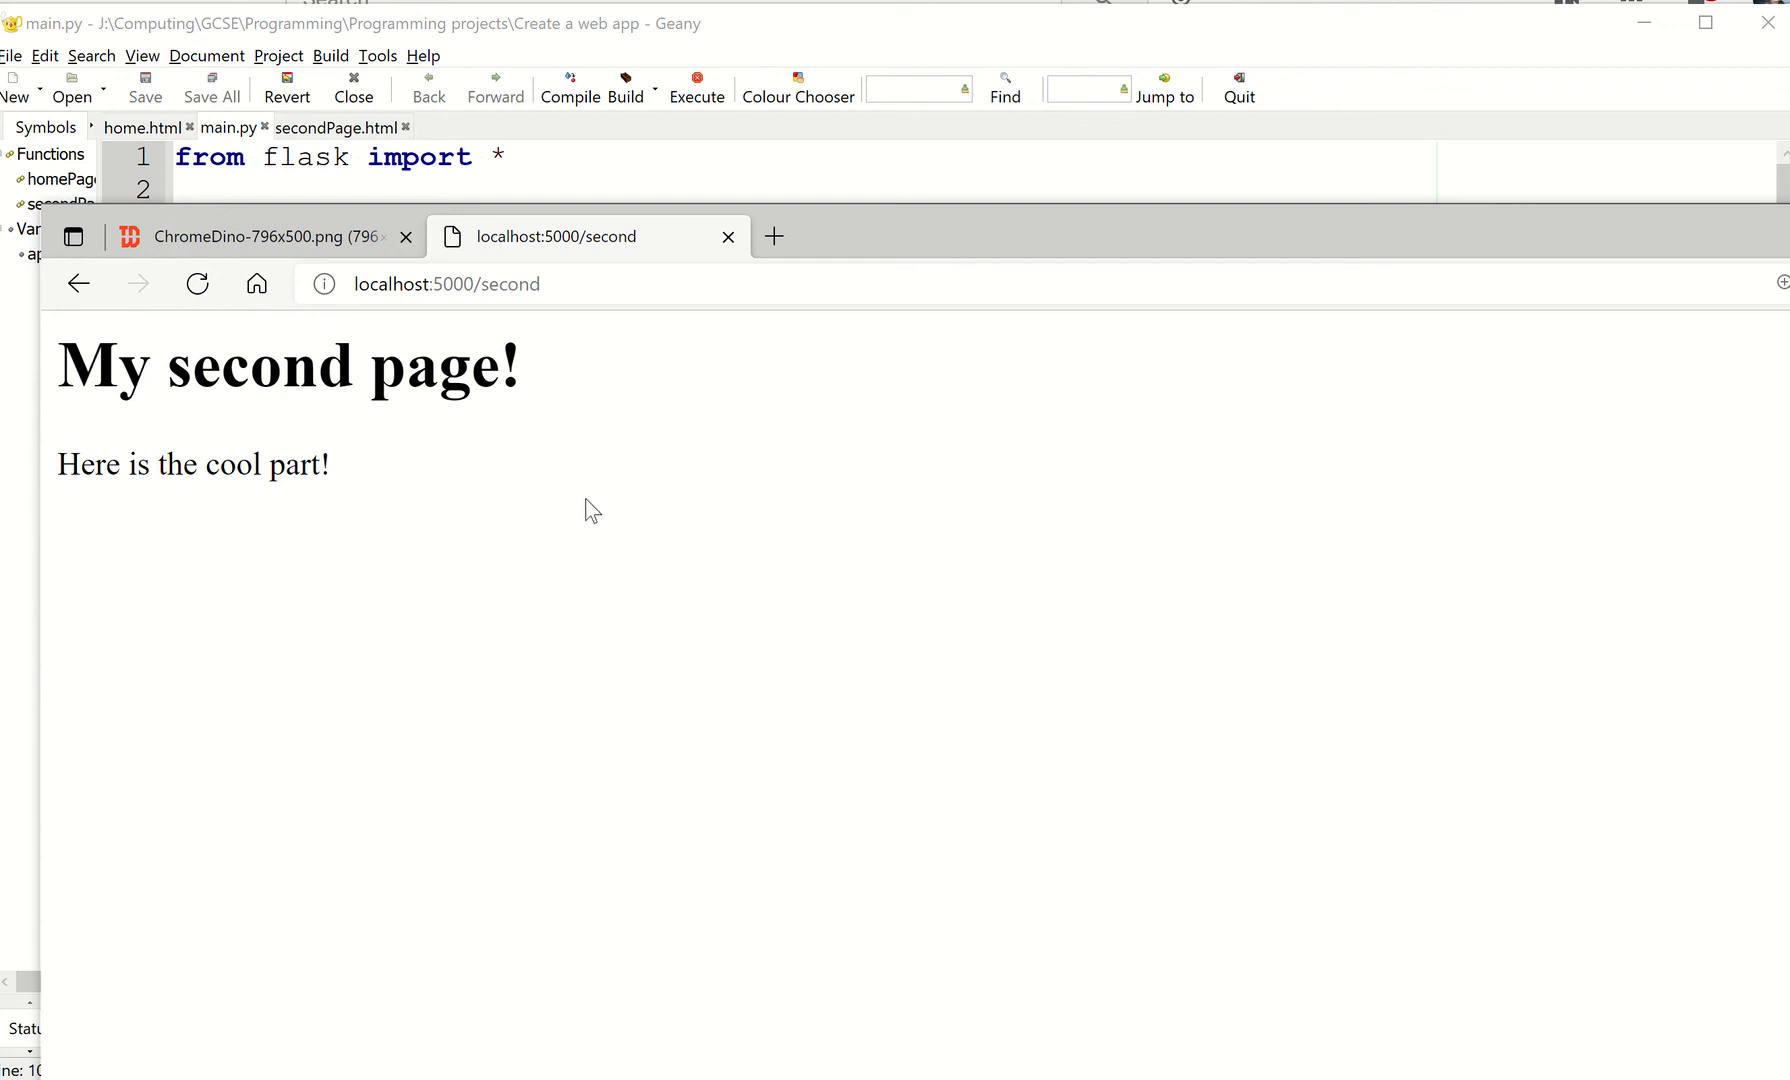